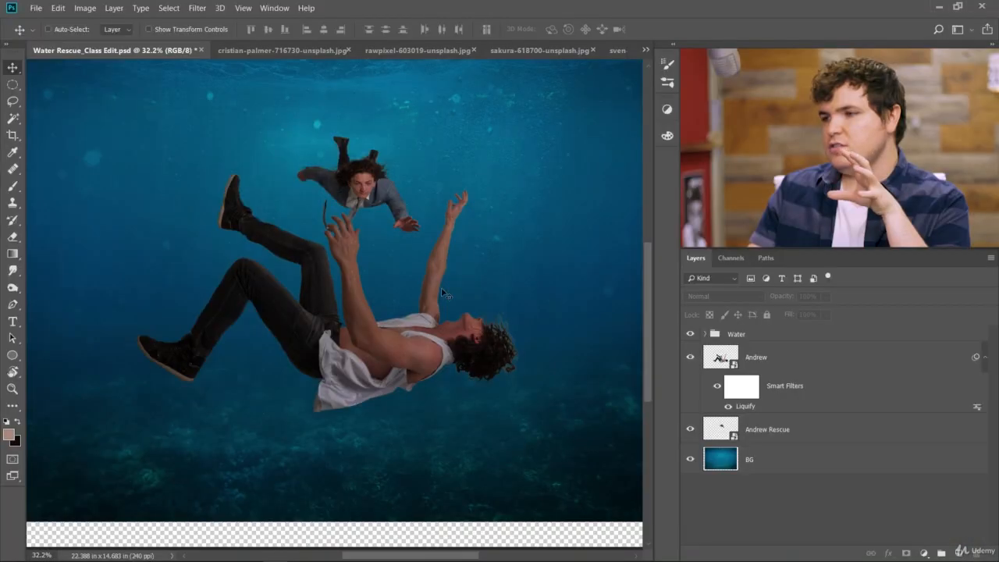
mouse_move(410, 299)
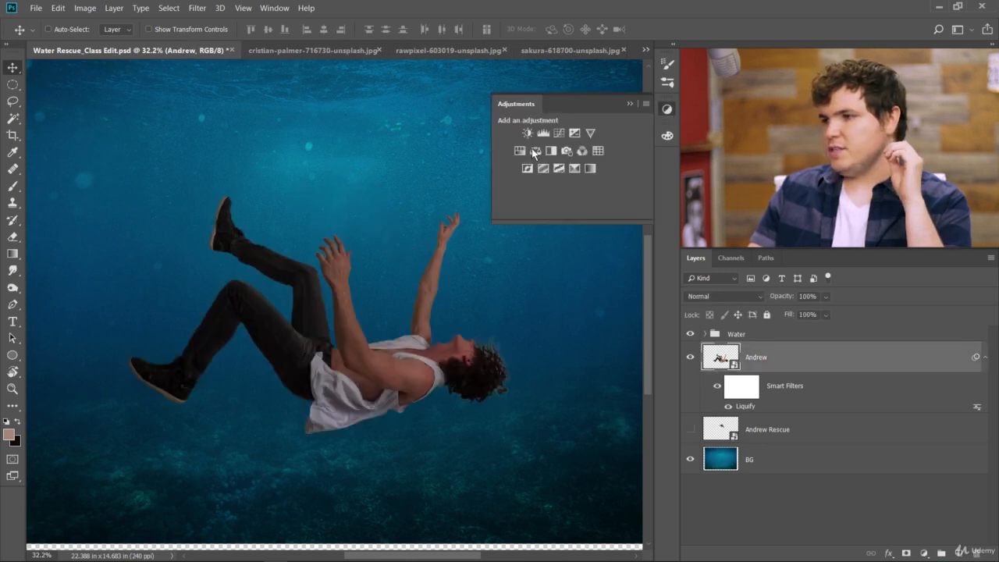
Add a Curves adjustment clipped to the Andrew layer and reopen its Properties.
left_click(559, 132)
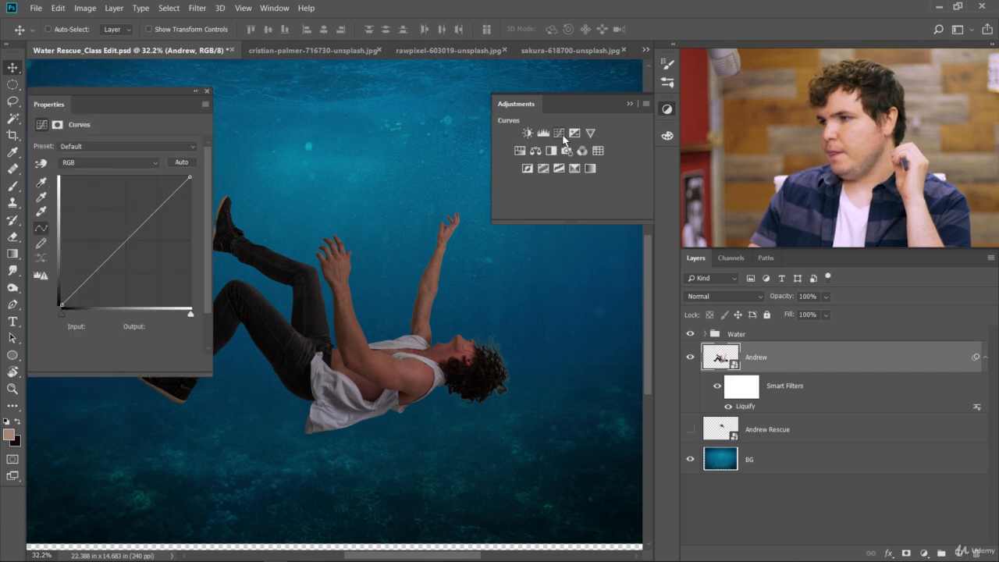
left_click(559, 132)
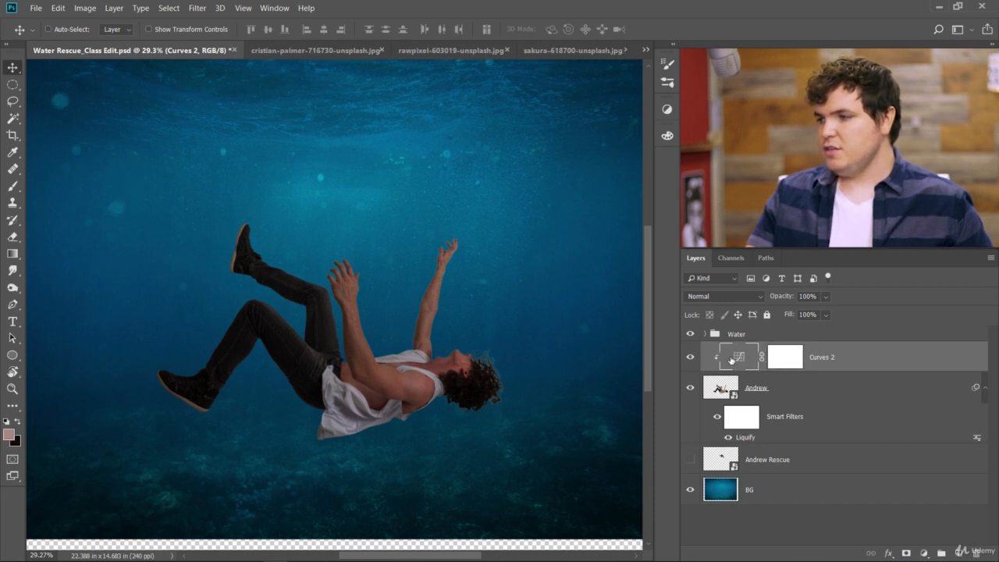
double_click(740, 357)
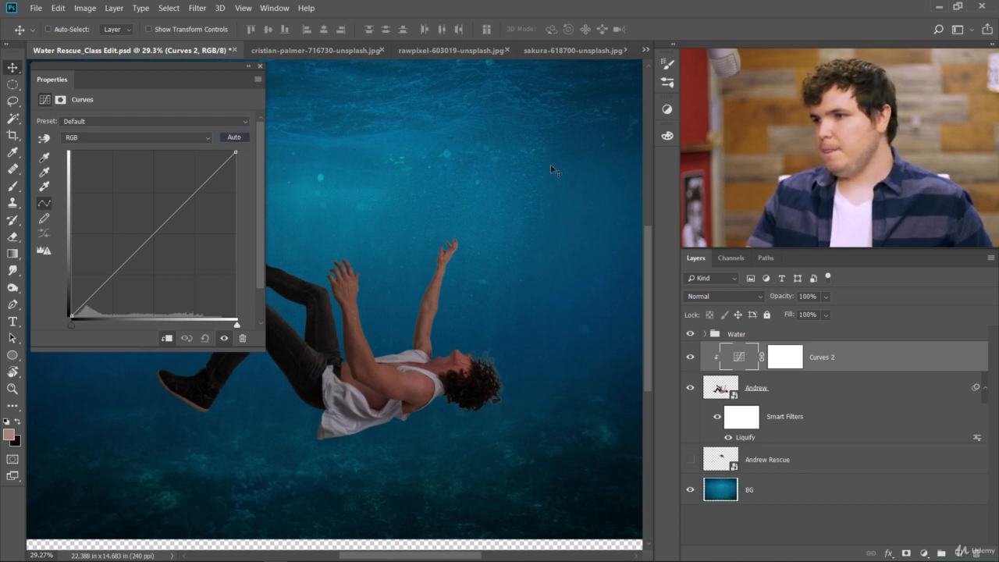
In Auto Color Correction Options, choose the Find Dark & Light Colors algorithm.
left_click(234, 137)
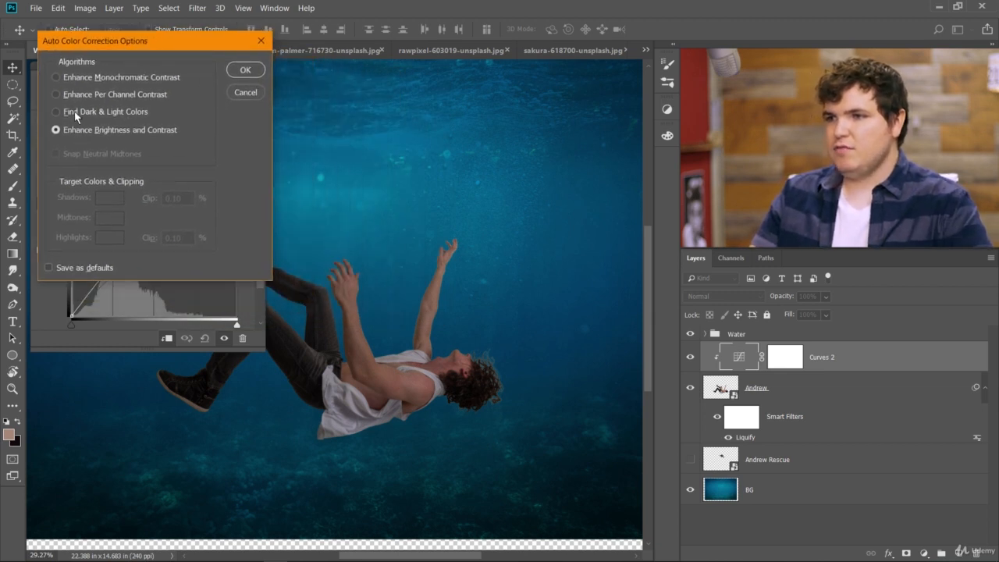
left_click(56, 110)
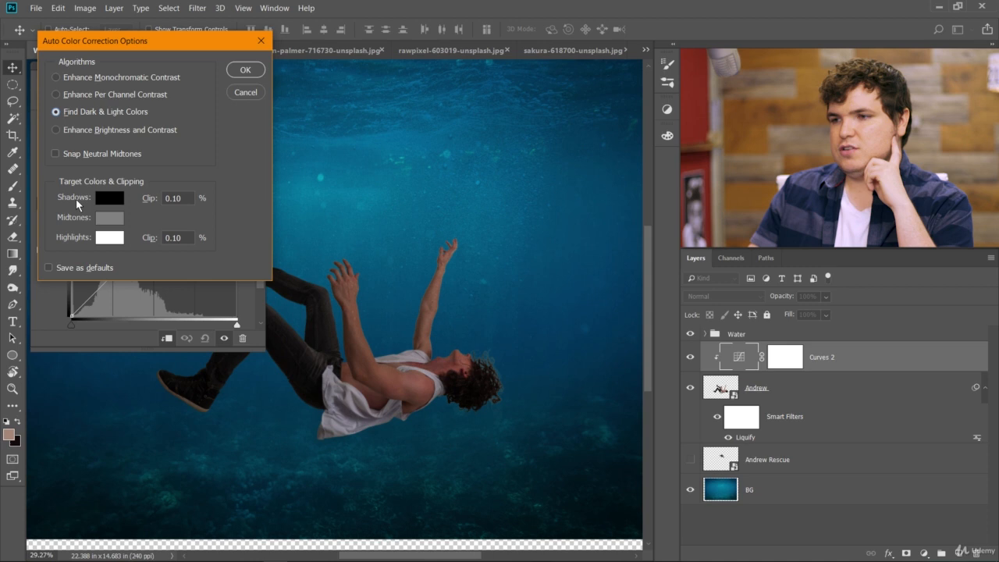
mouse_move(70, 242)
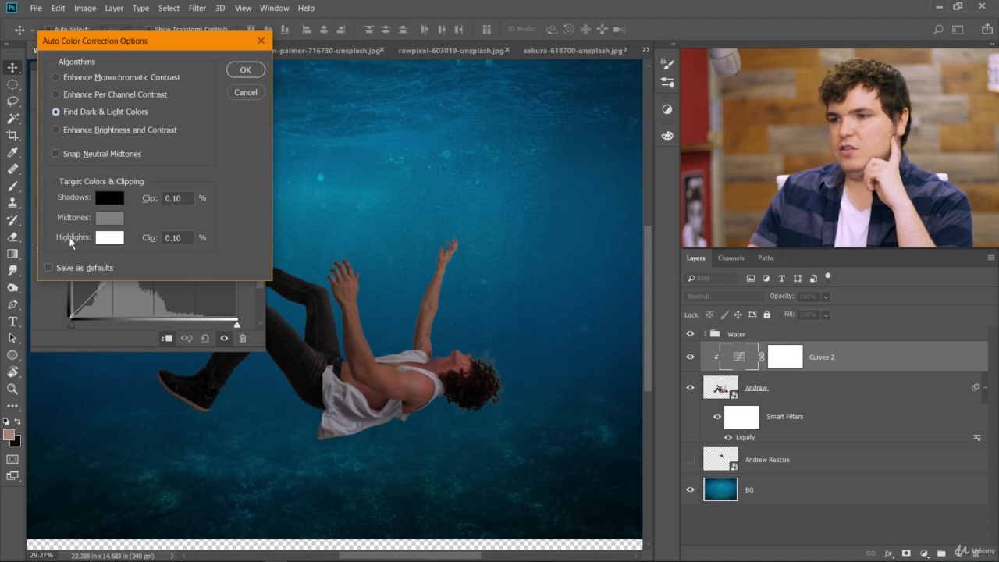
Set the Shadows target colour to dark navy 001a27 sampled from the water.
left_click(110, 197)
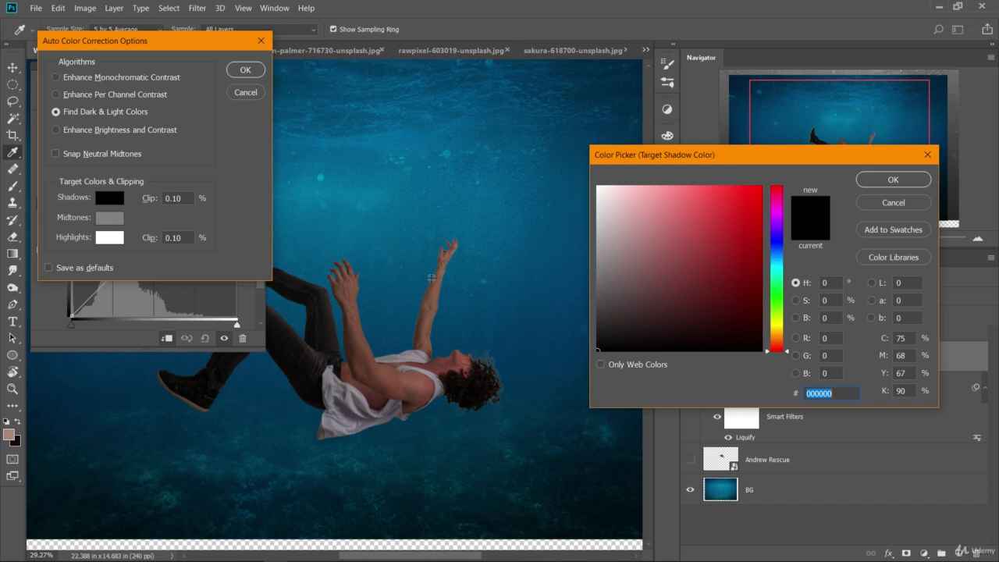
mouse_move(571, 459)
type("001a27")
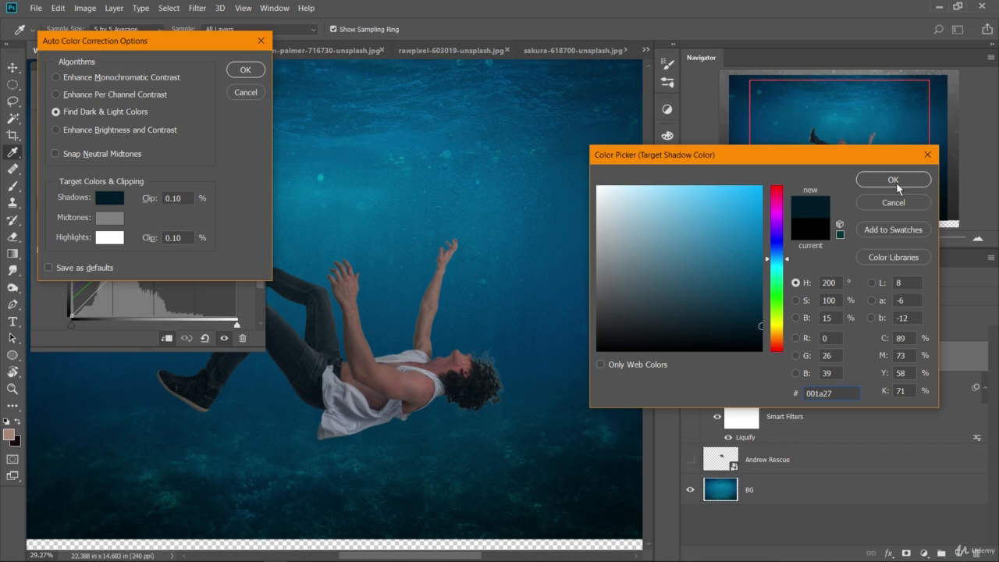
left_click(894, 179)
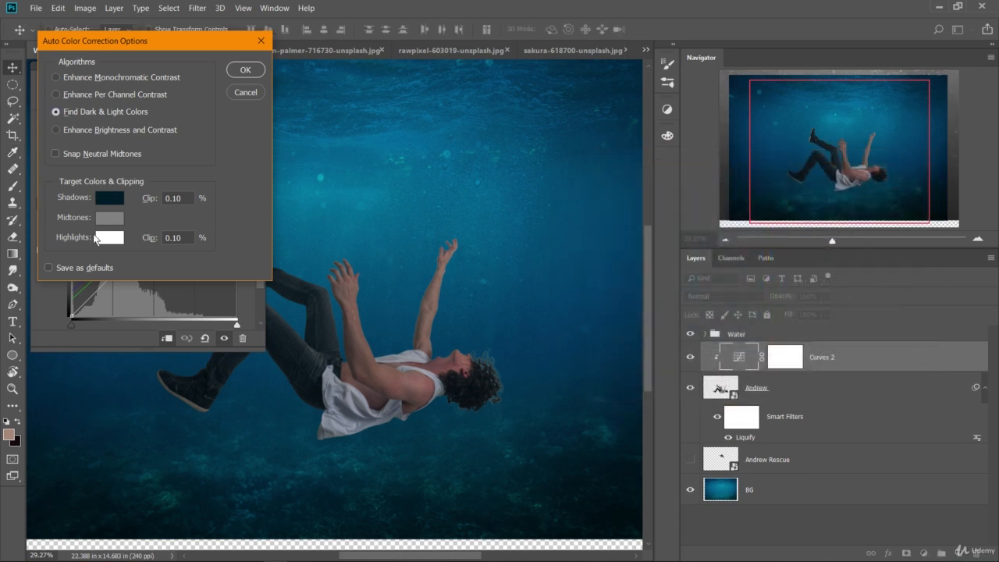
Set the Highlights target colour to saturated teal 0d9cbd after trying several blues.
left_click(109, 237)
type("0191b2")
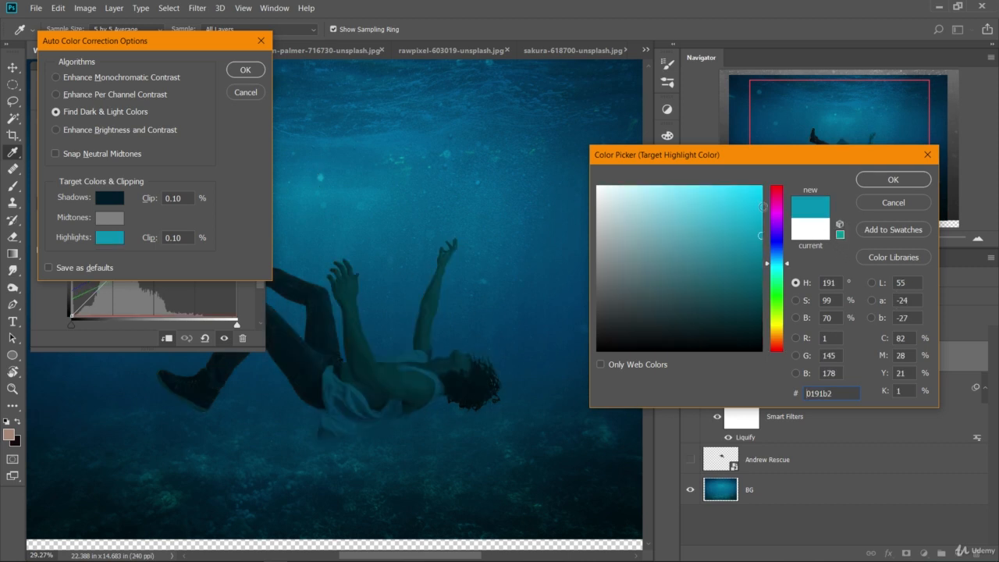
left_click(763, 188)
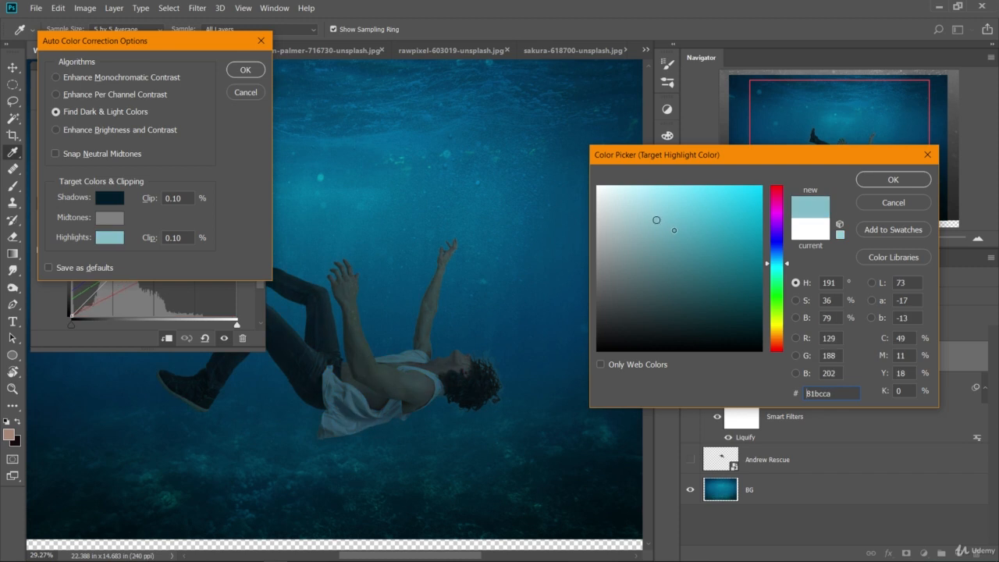
left_click(665, 229)
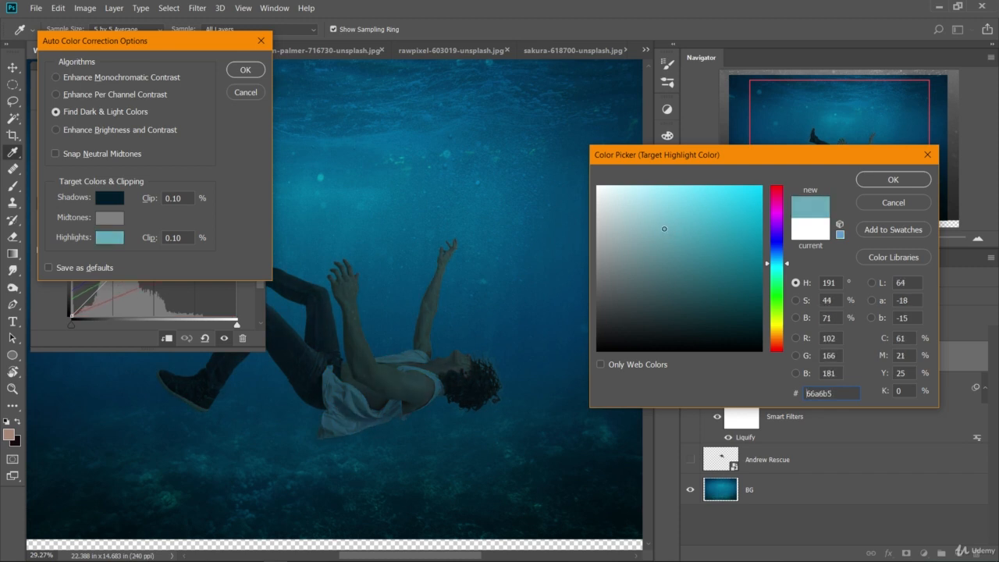
left_click(650, 226)
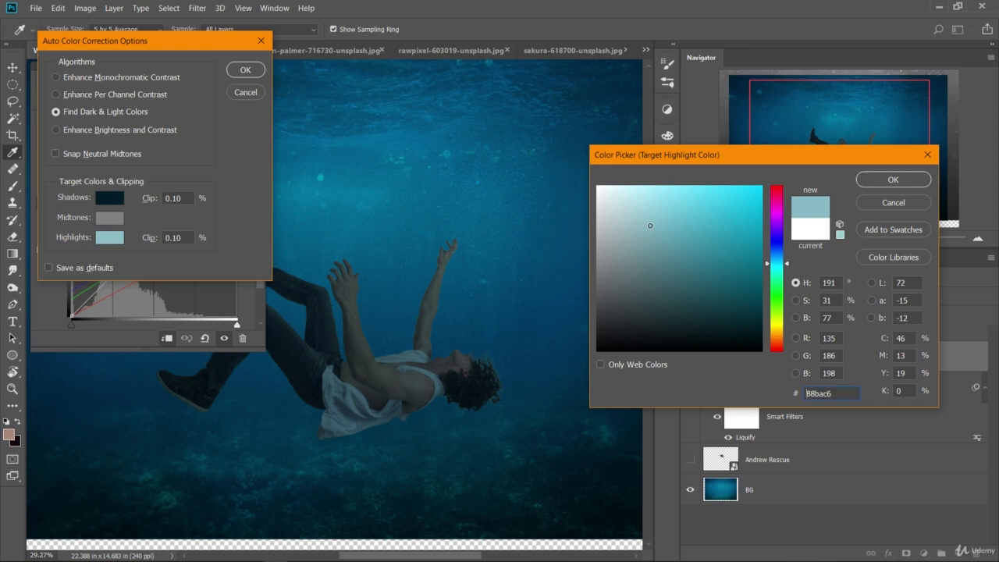
left_click(734, 234)
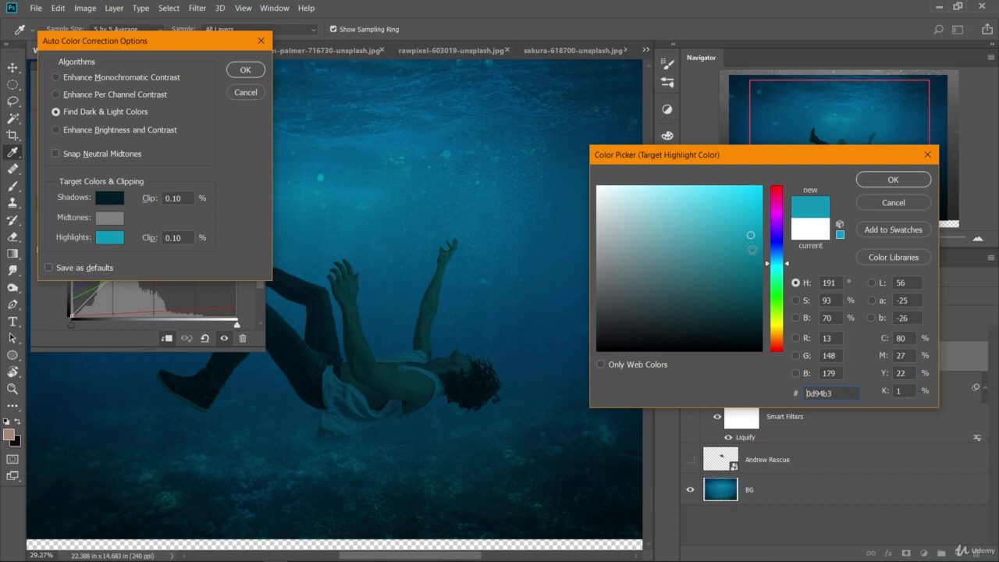
left_click(752, 231)
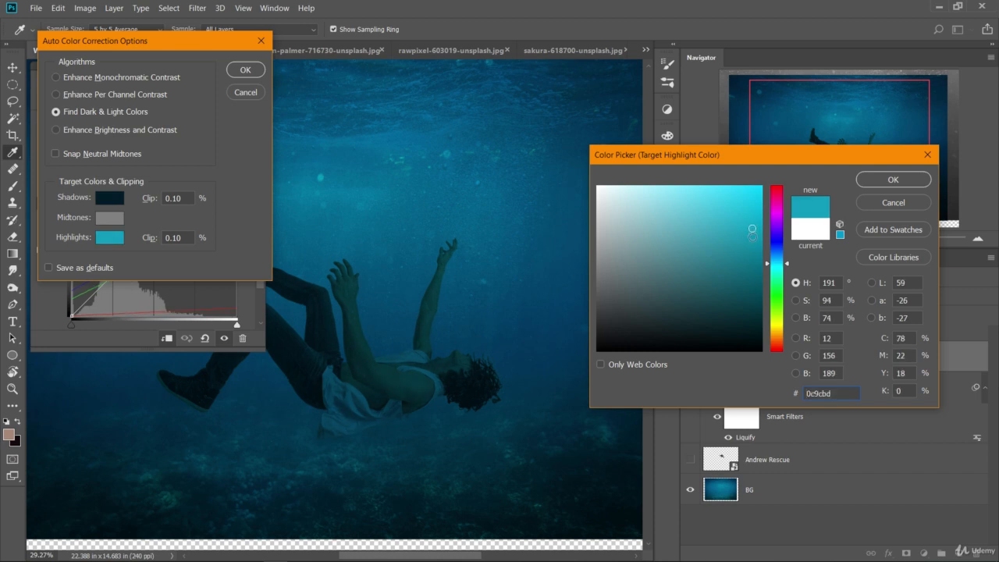
left_click(718, 270)
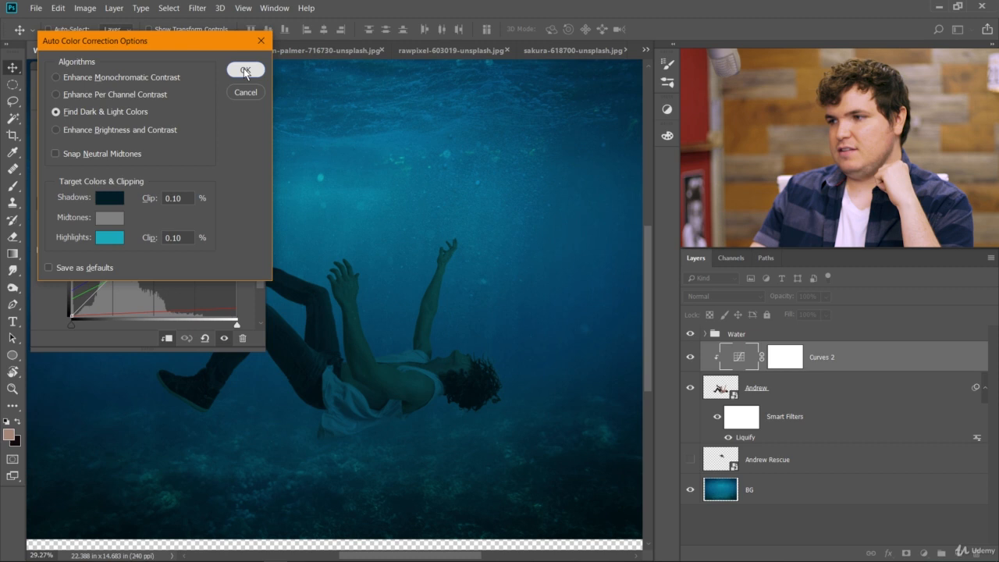
Confirm Auto Color Correction Options to apply the blue tint to the falling man.
left_click(245, 70)
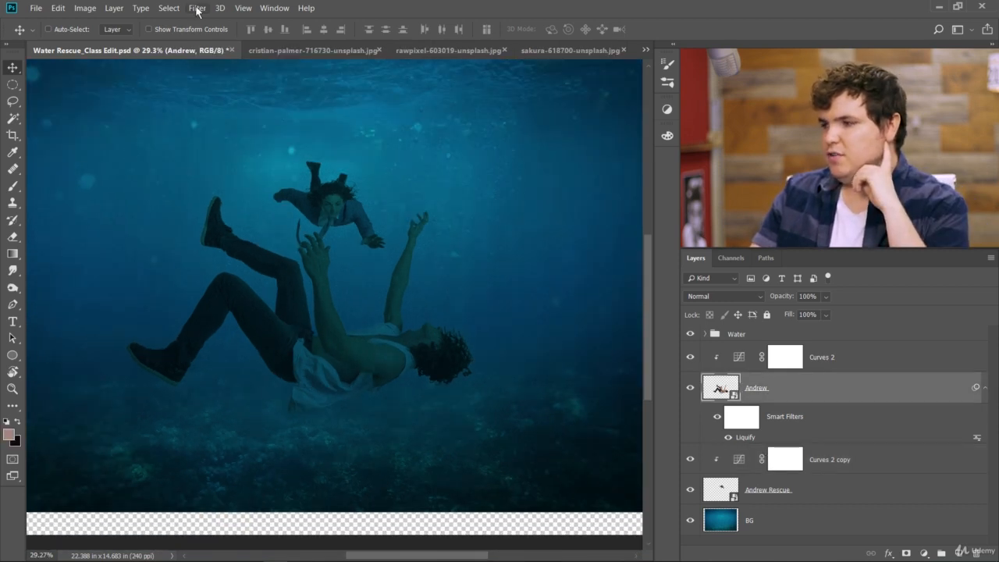
Preview a Ripple distortion on the Andrew figure, settling on Medium size at 20%.
left_click(196, 8)
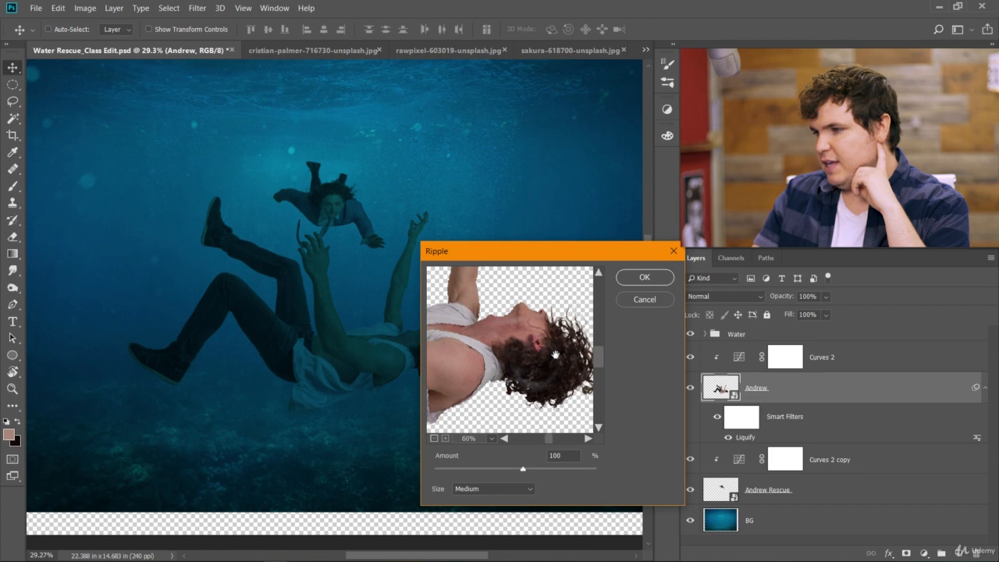
left_click_drag(523, 469, 445, 468)
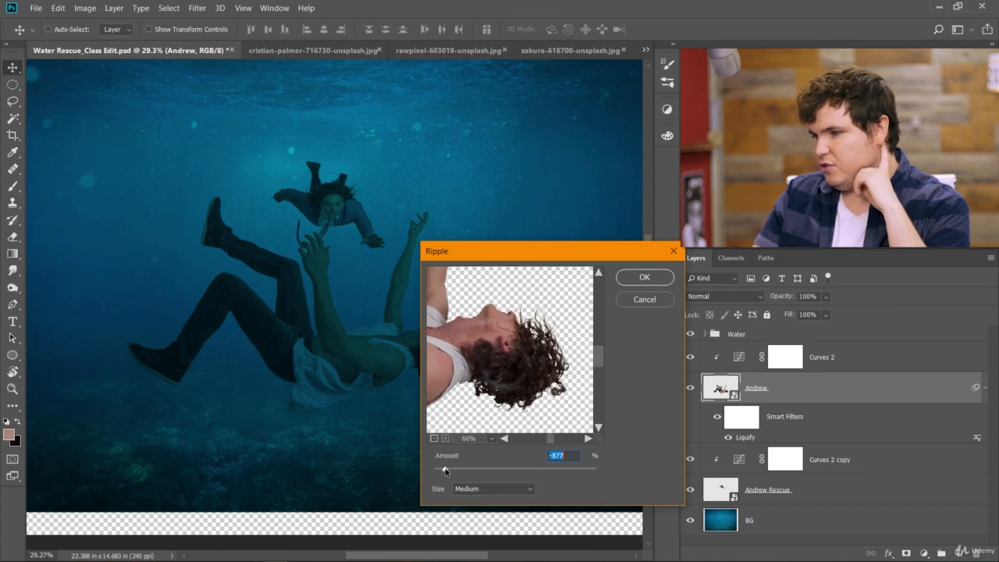
left_click_drag(445, 469, 527, 469)
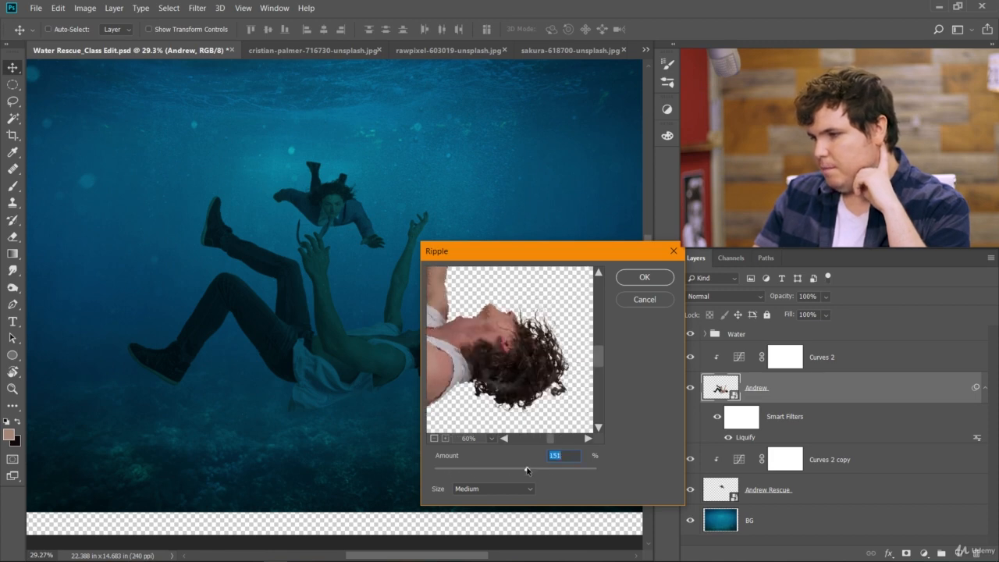
left_click_drag(527, 469, 498, 469)
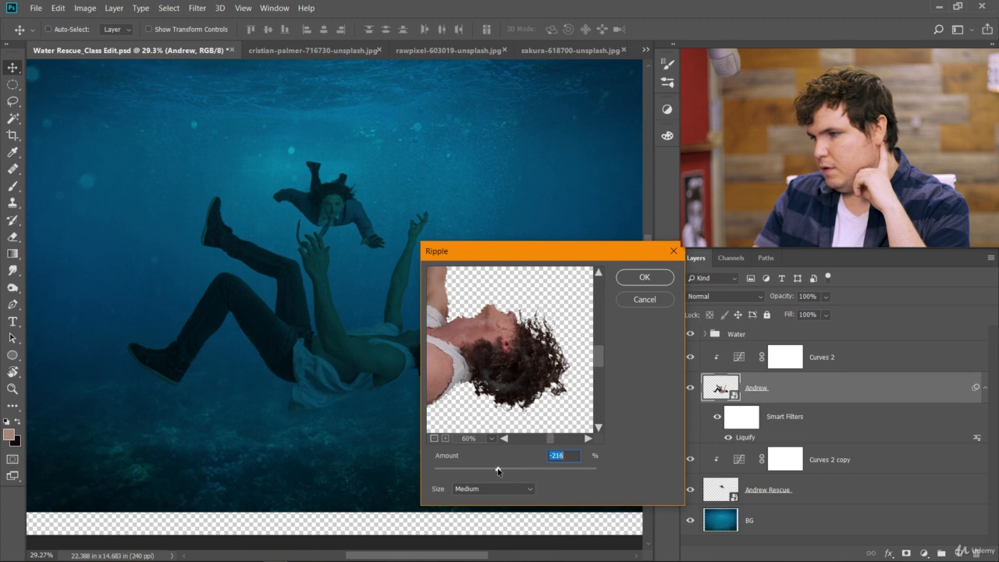
left_click_drag(497, 468, 514, 468)
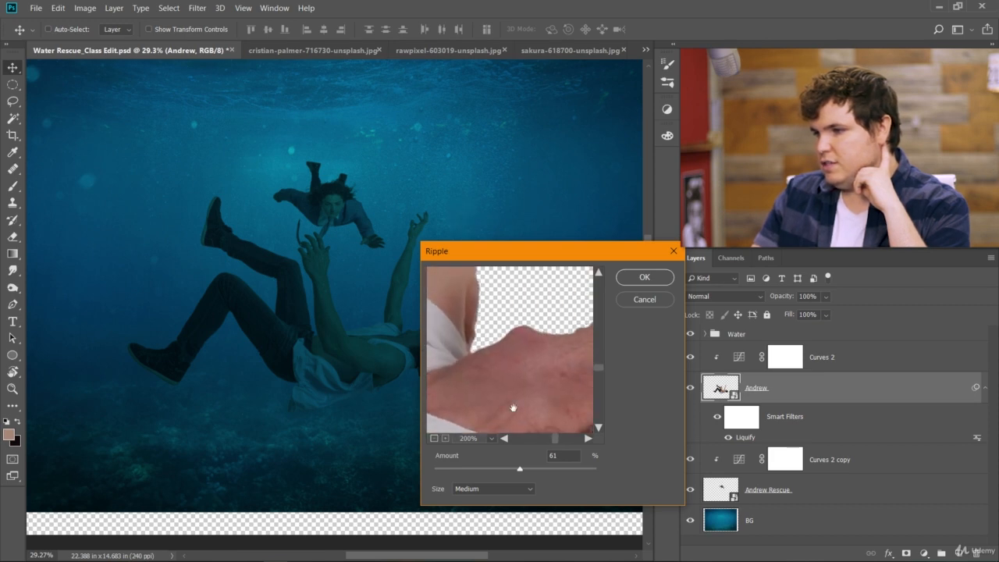
left_click_drag(514, 408, 519, 395)
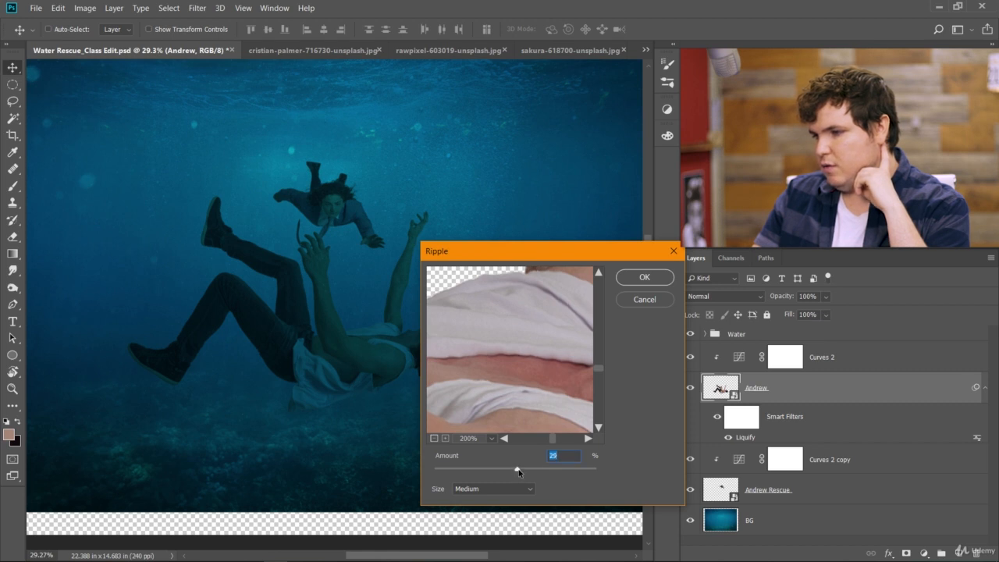
left_click_drag(519, 468, 515, 469)
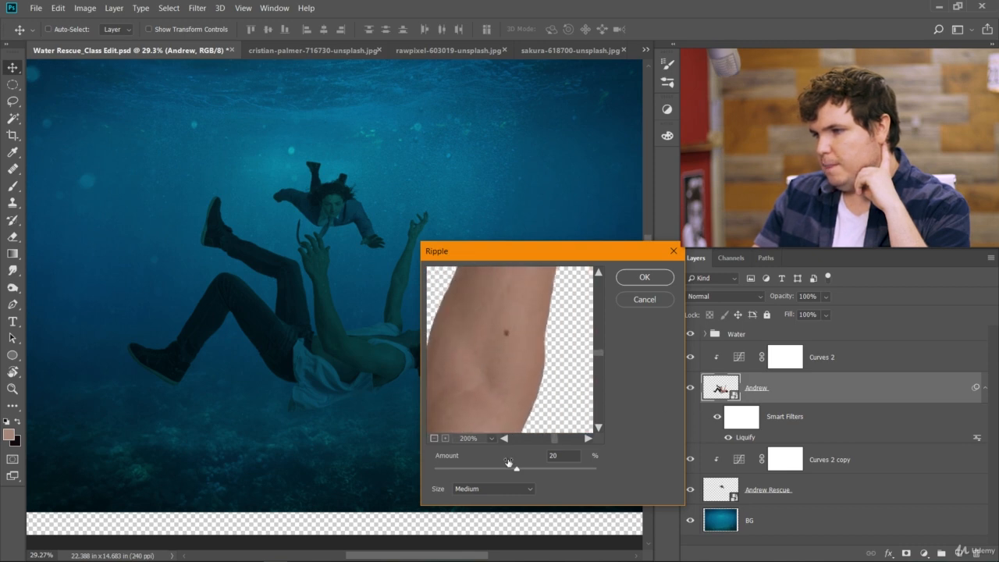
left_click_drag(509, 467, 517, 469)
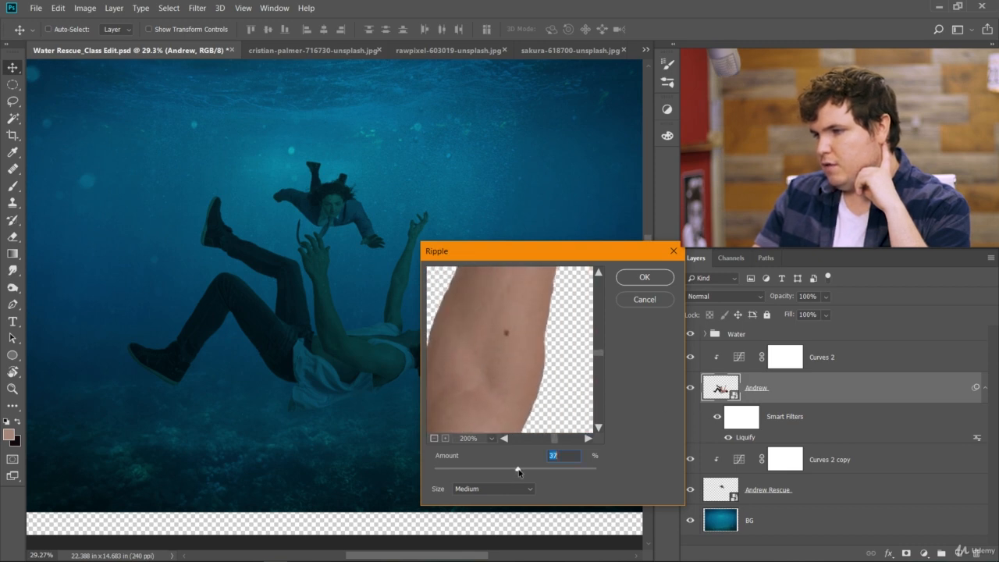
left_click_drag(519, 469, 516, 468)
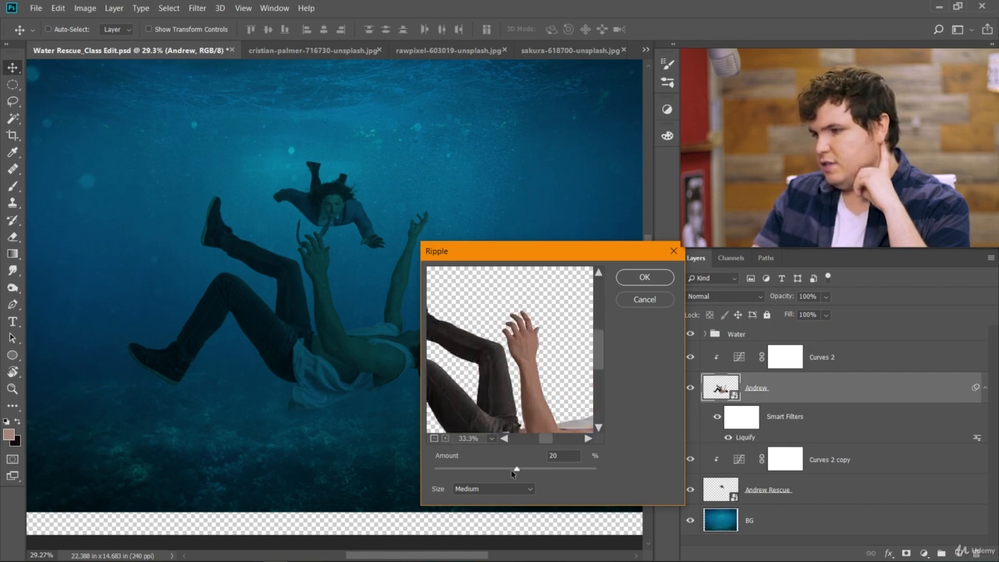
Compare Small and Large ripple sizes and amounts, then apply Large at 20%.
left_click(434, 438)
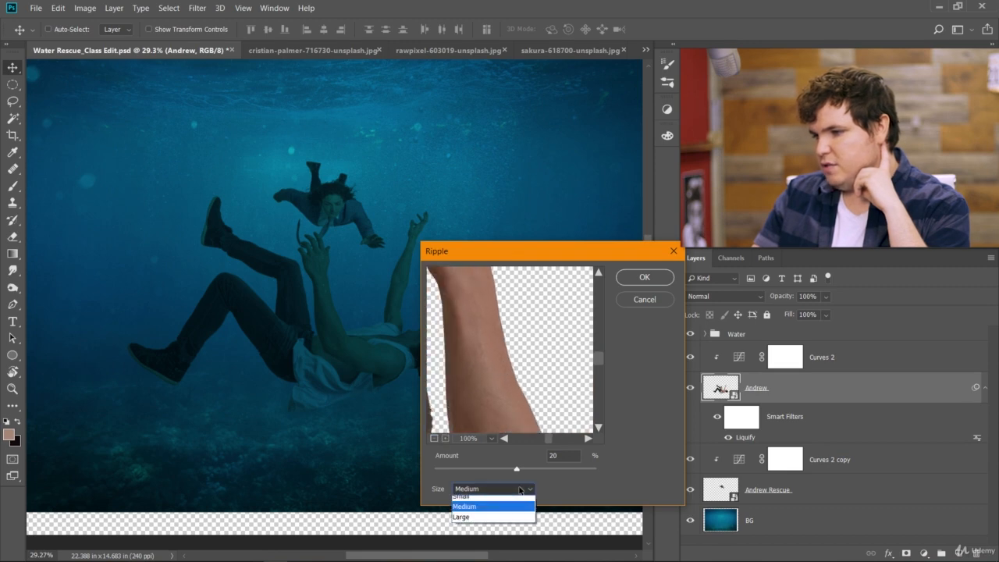
left_click(464, 496)
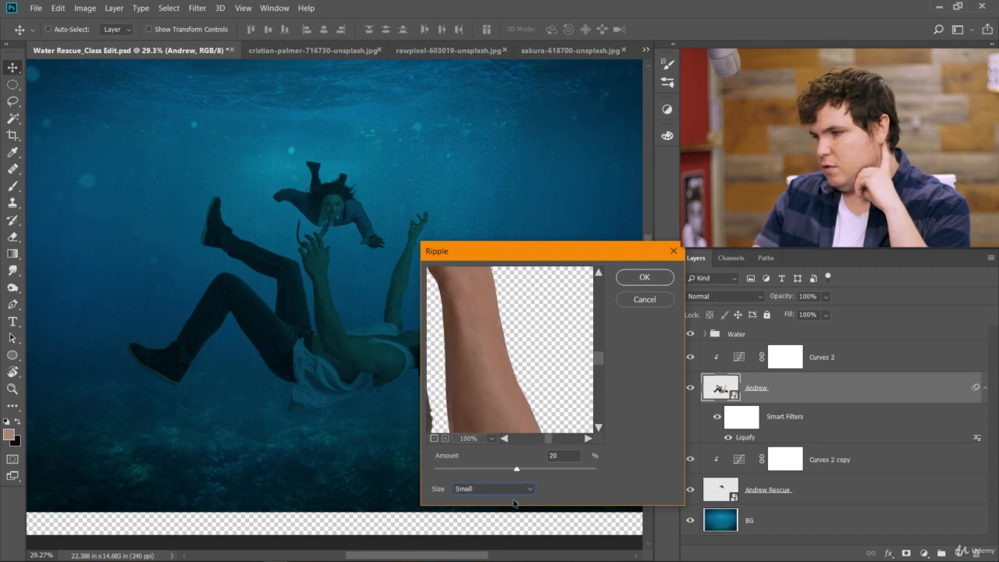
left_click_drag(516, 468, 522, 469)
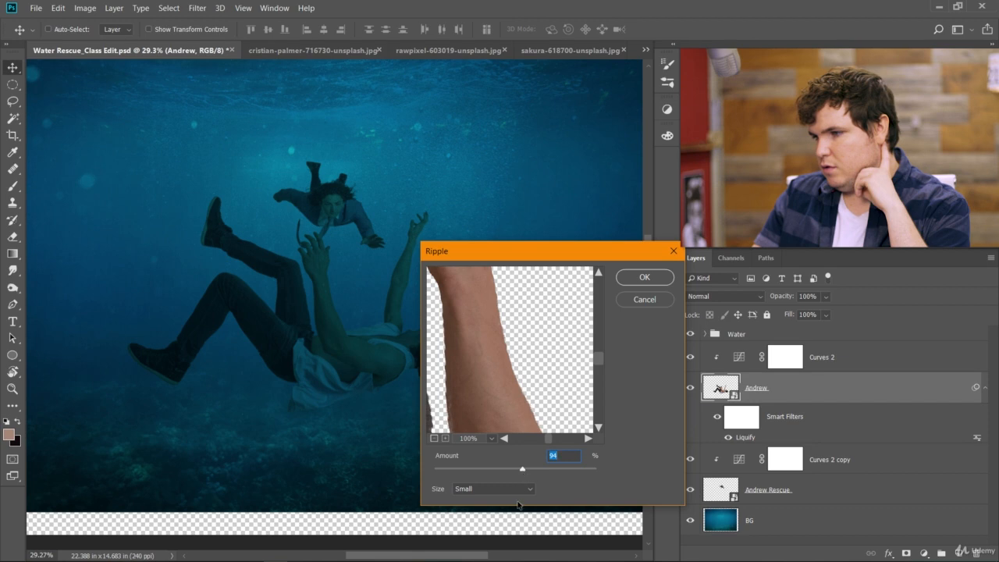
left_click(493, 488)
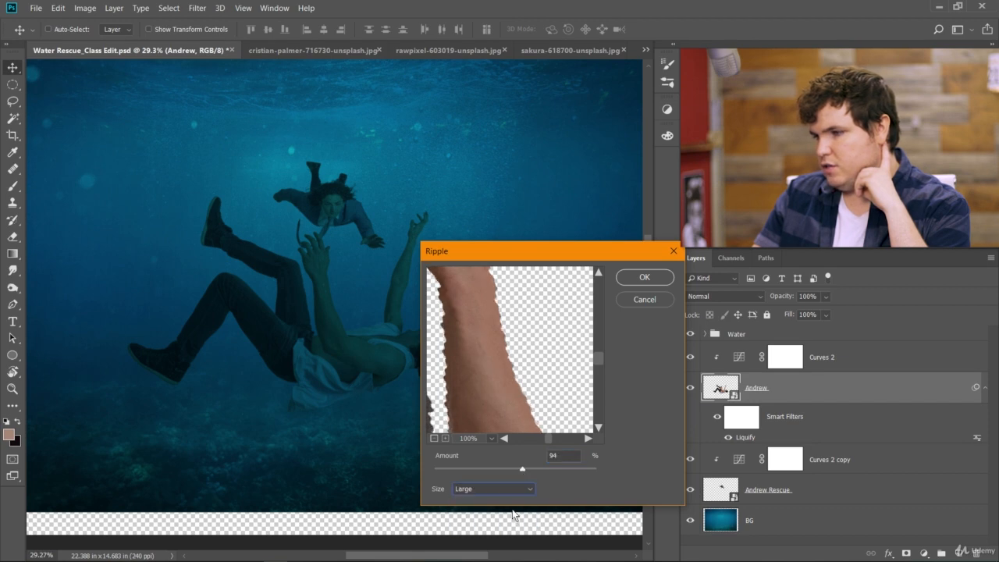
left_click_drag(522, 468, 521, 468)
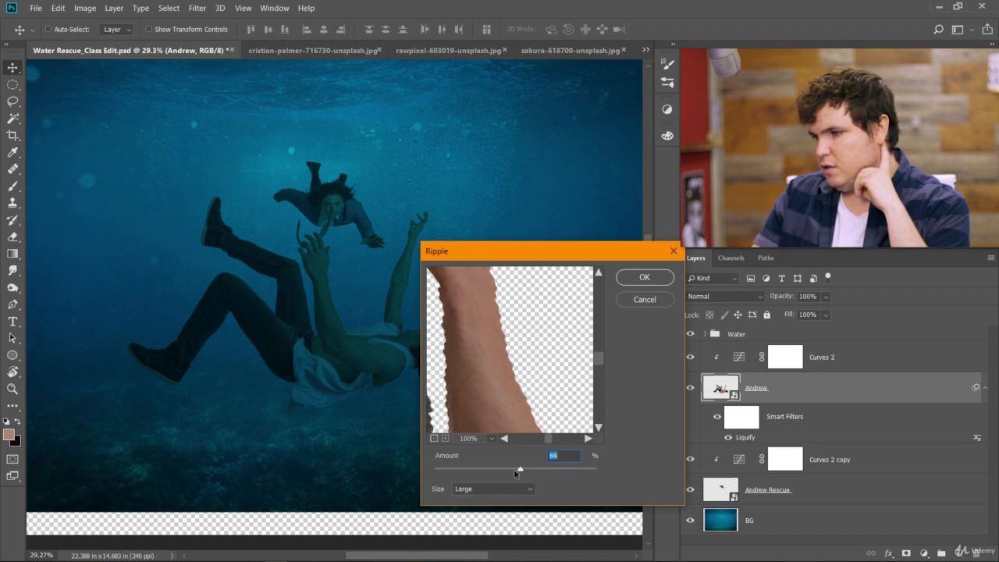
left_click_drag(520, 468, 512, 469)
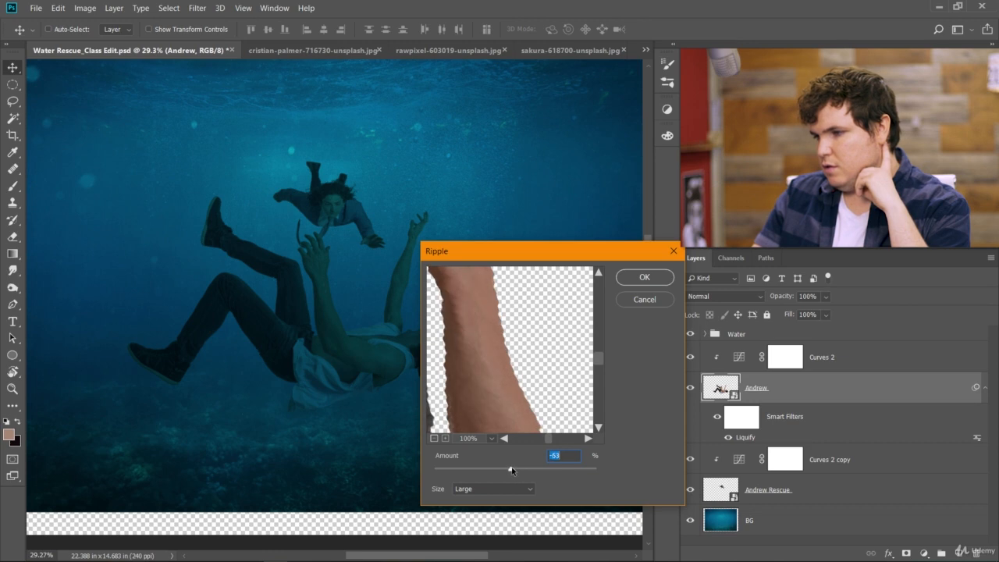
left_click_drag(511, 468, 517, 468)
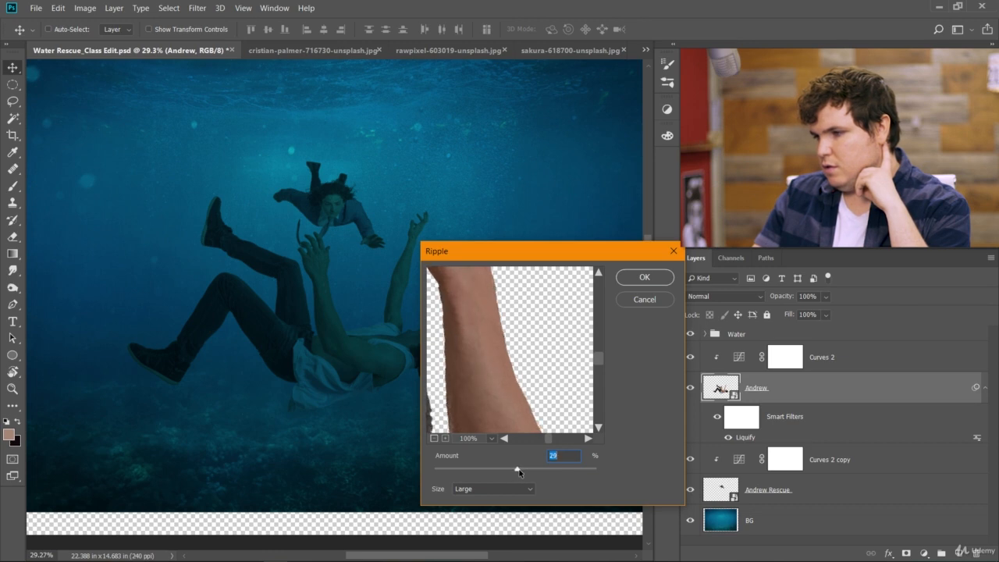
left_click_drag(516, 470, 517, 470)
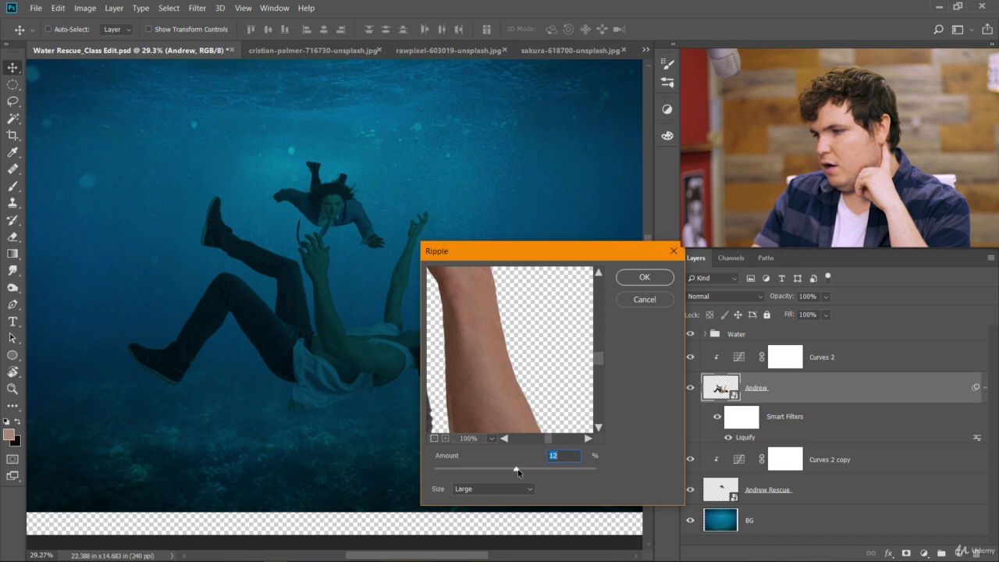
left_click_drag(515, 469, 516, 469)
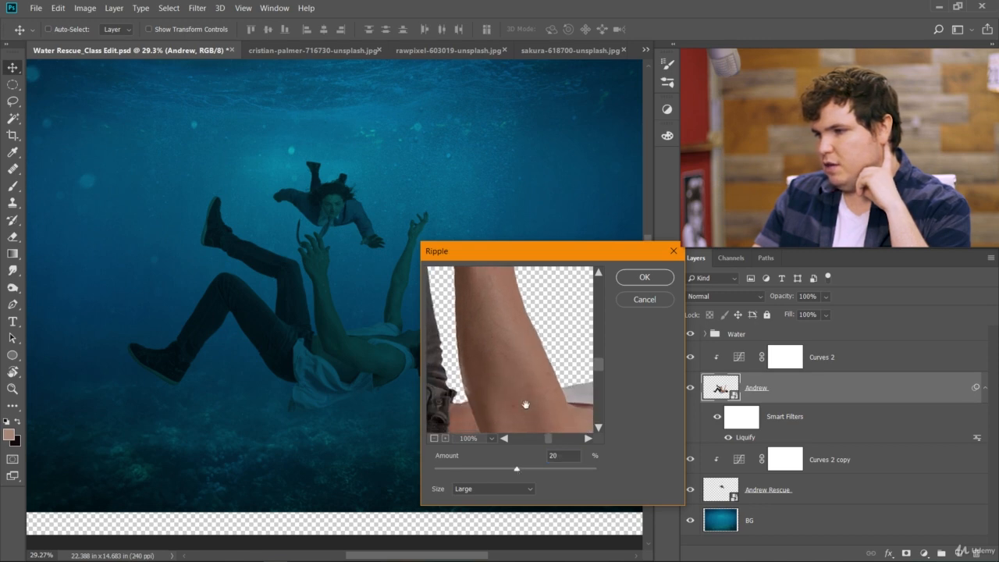
left_click(644, 277)
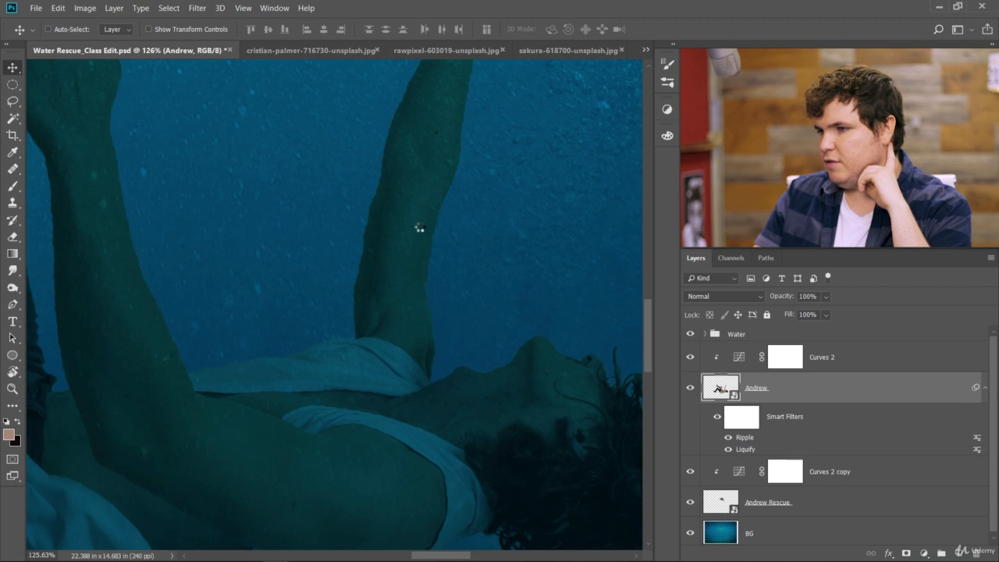
Change the Andrew Ripple smart filter to Medium size with amount about 37%.
double_click(745, 437)
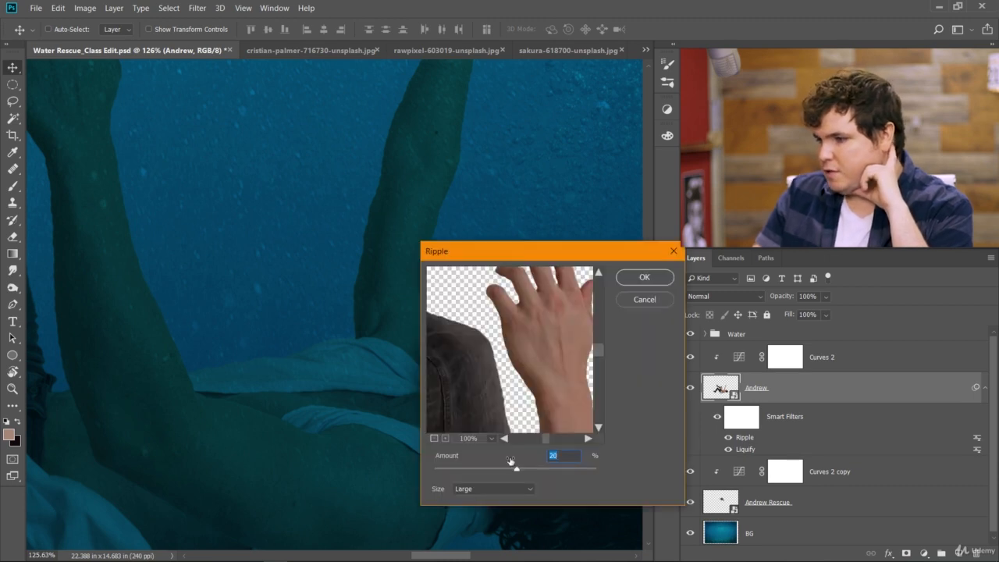
left_click(492, 489)
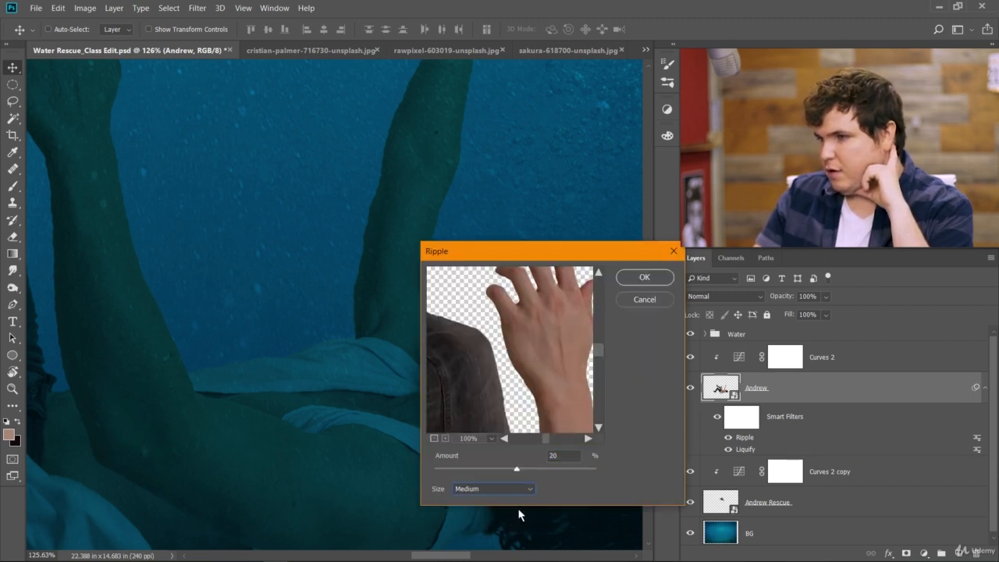
left_click(644, 277)
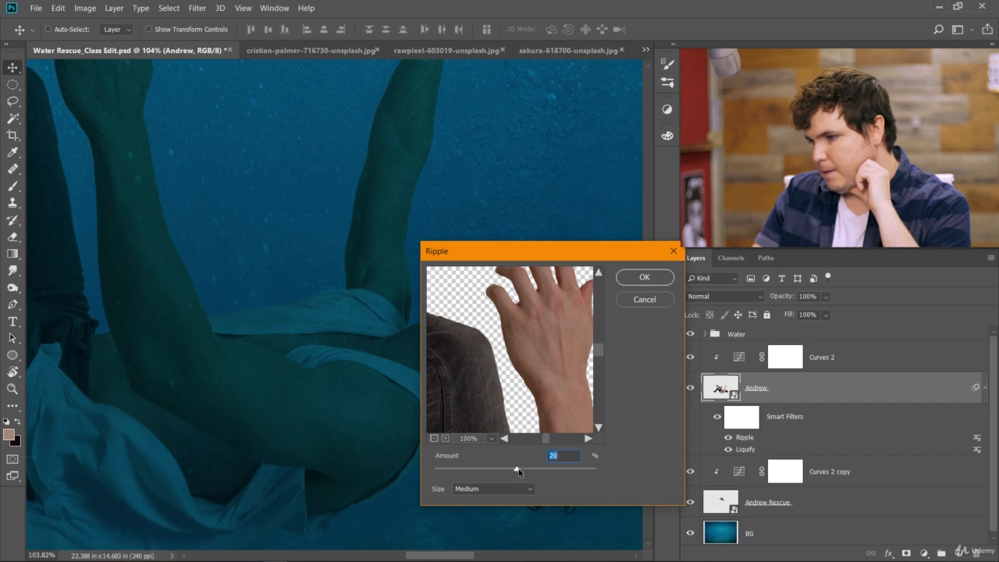
left_click_drag(517, 469, 547, 469)
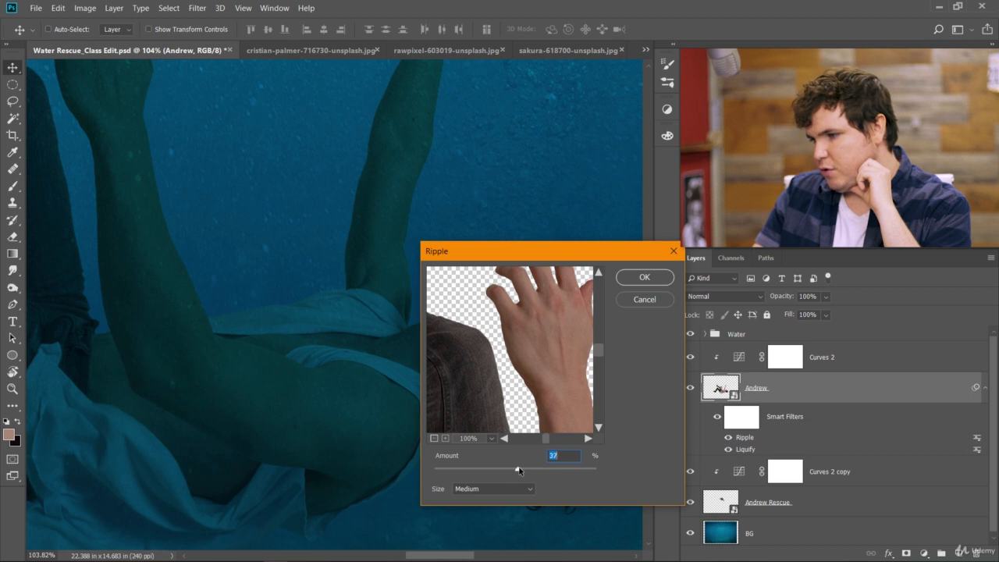
left_click(644, 277)
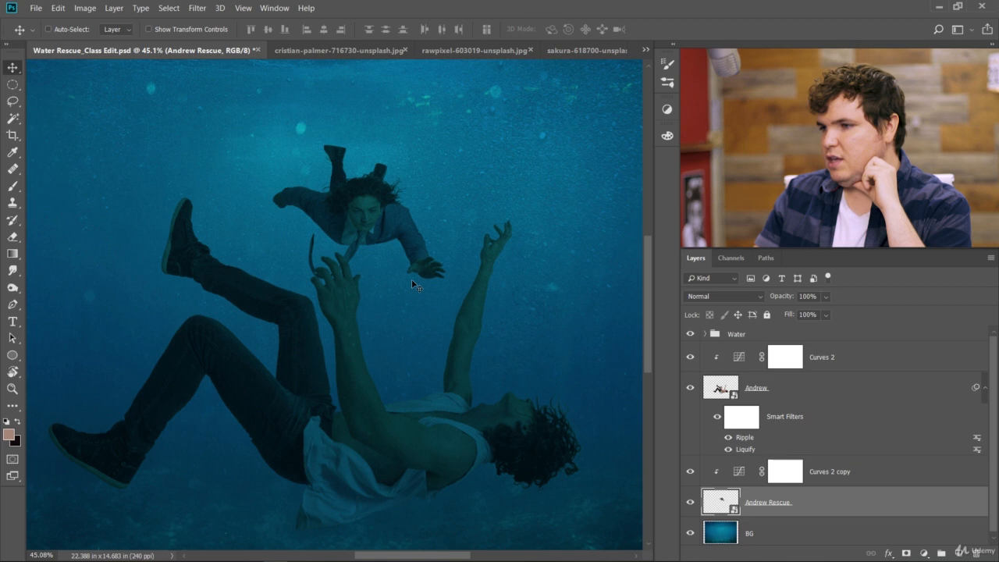
Apply a Medium Ripple of about 22% to Andrew Rescue, after trying Large size.
left_click(197, 8)
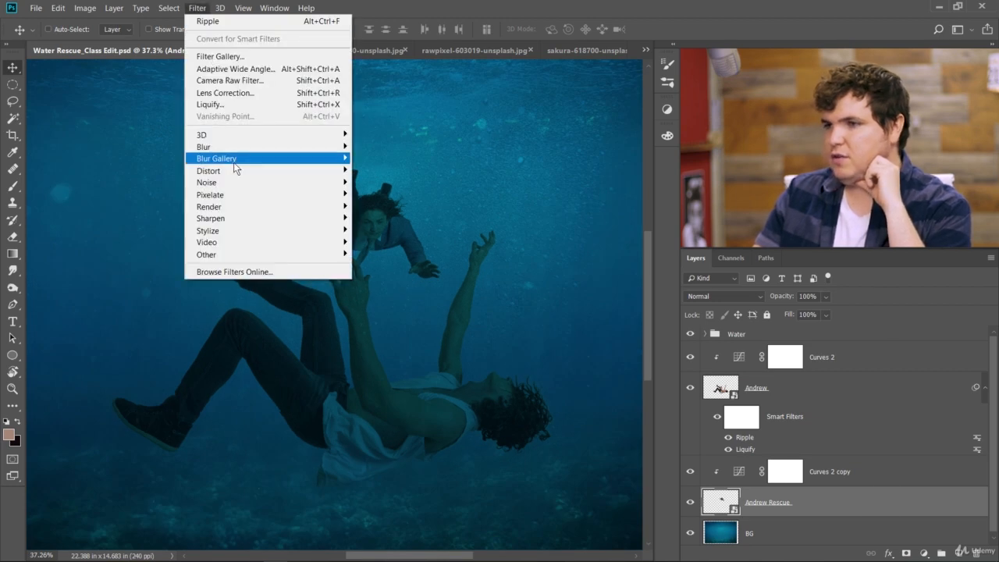
left_click(207, 21)
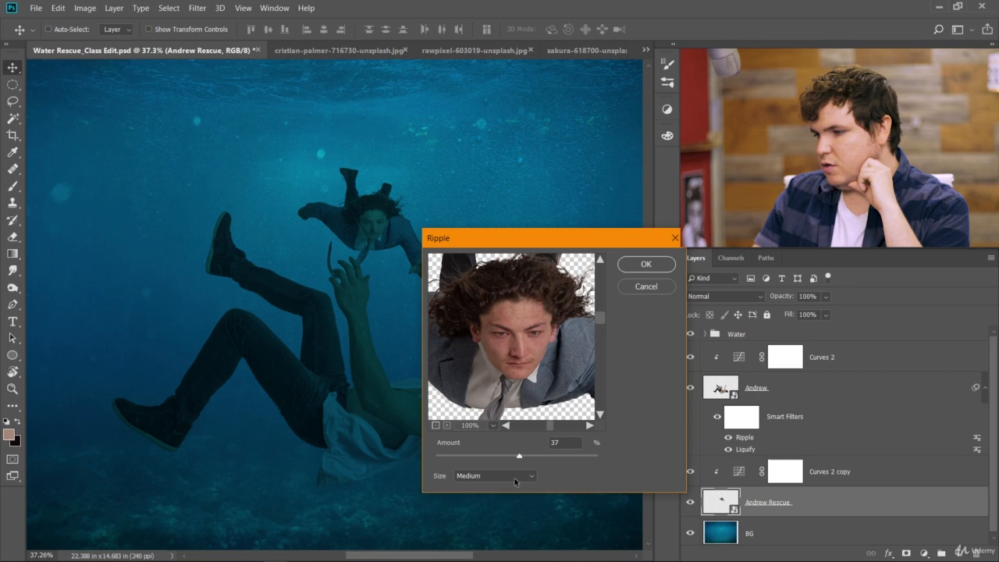
left_click(494, 476)
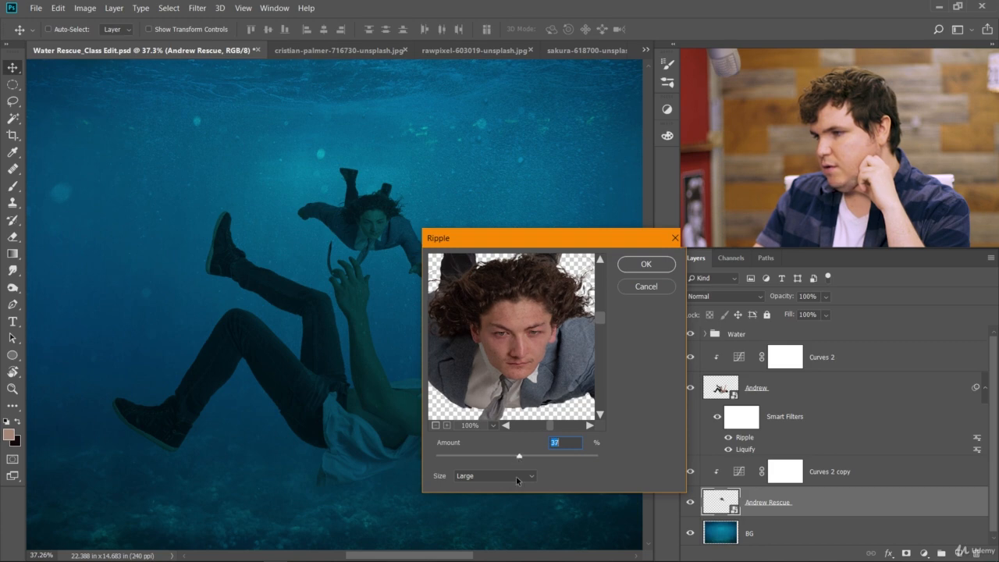
left_click(495, 476)
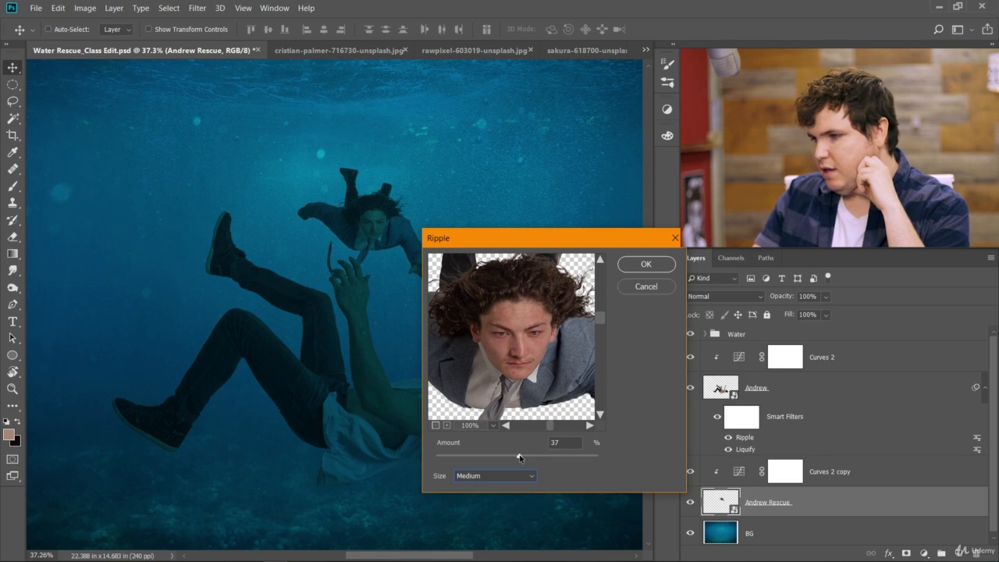
left_click_drag(499, 455, 521, 455)
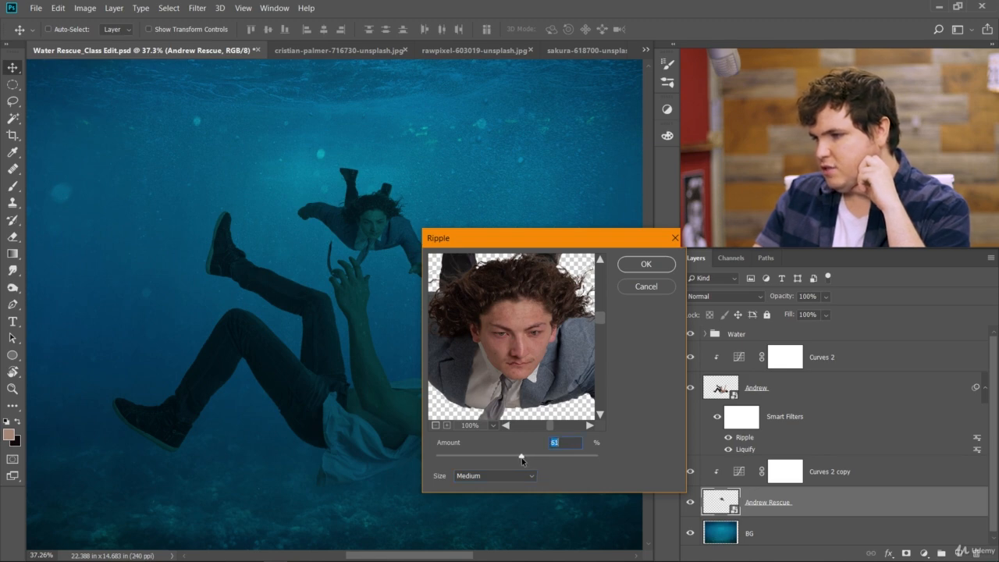
left_click_drag(539, 454, 519, 454)
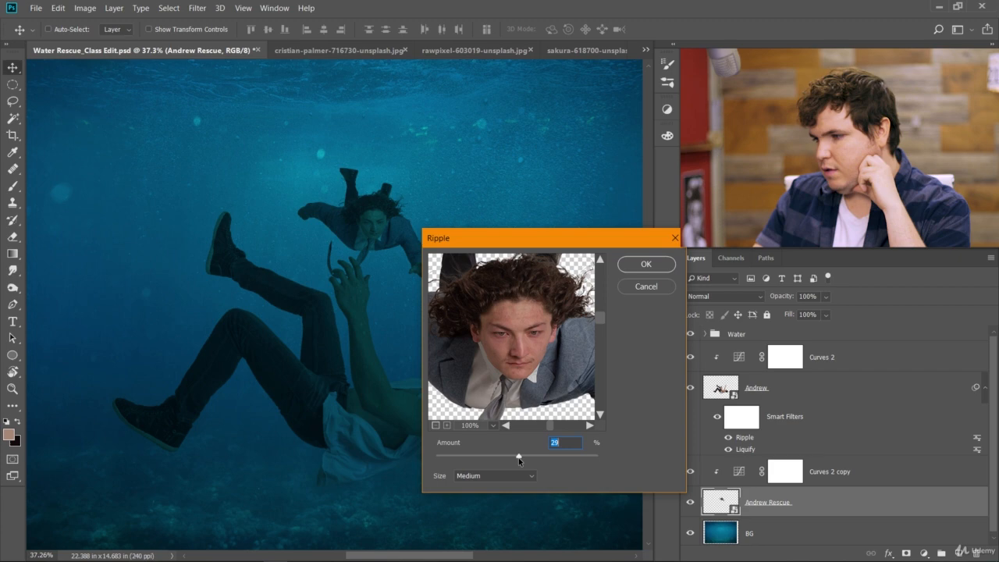
left_click_drag(518, 455, 530, 455)
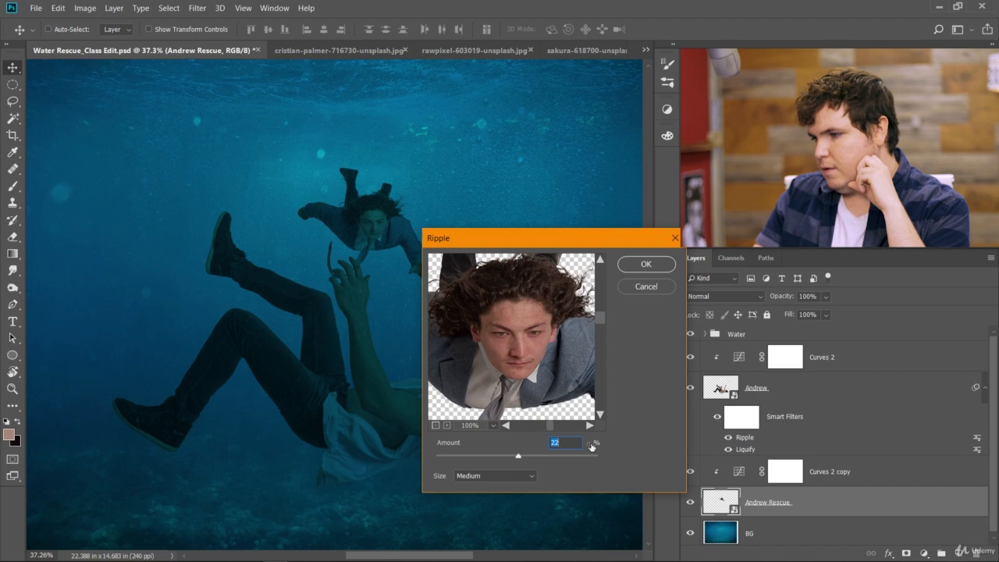
left_click(646, 263)
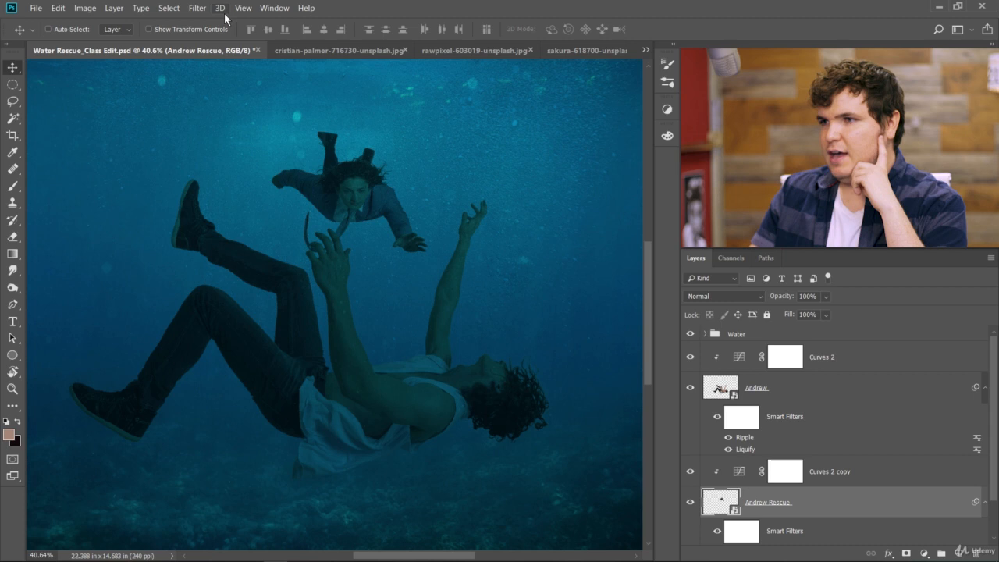
Apply a Gaussian Blur of about 2.6 px to the Andrew Rescue layer.
left_click(197, 8)
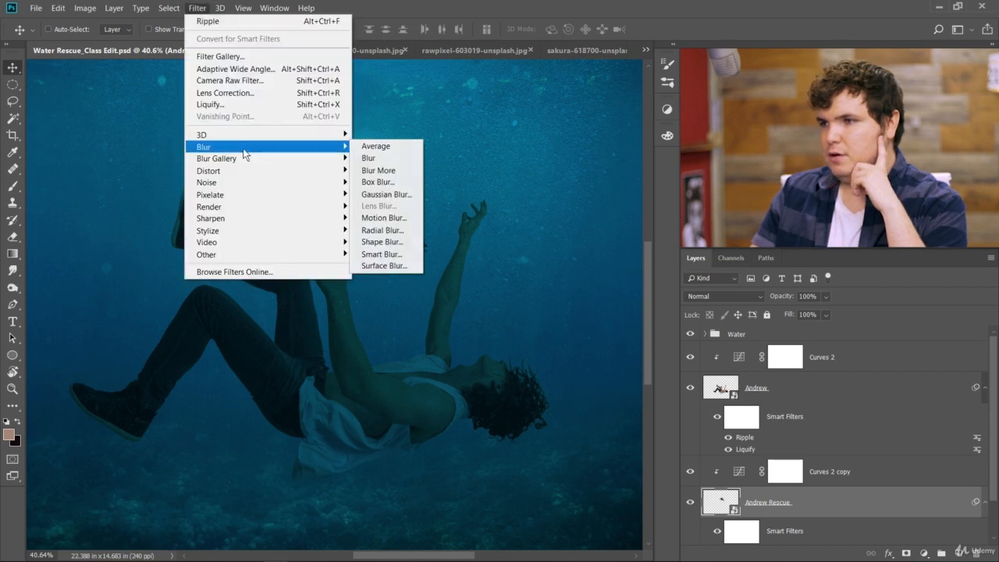
left_click(387, 194)
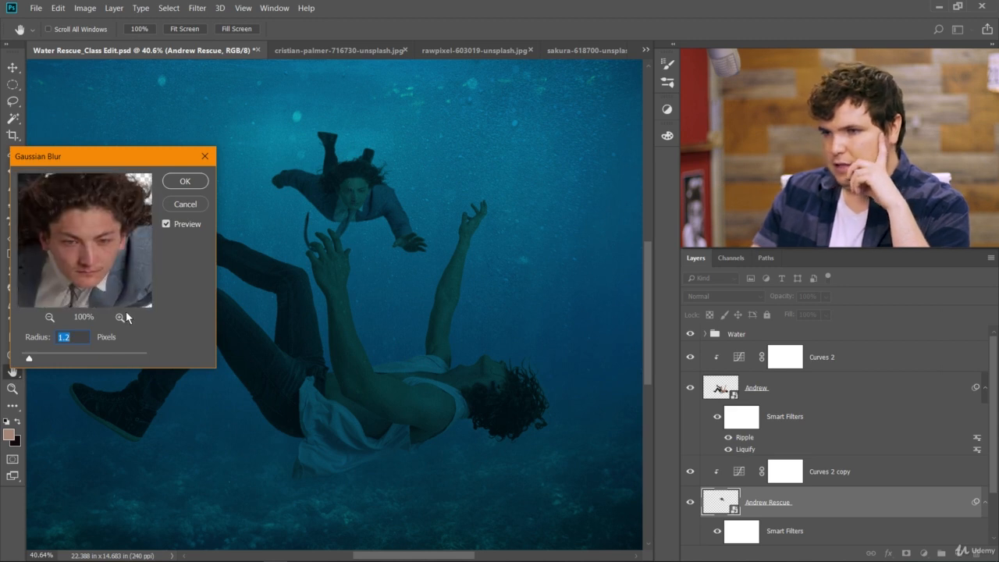
left_click_drag(28, 358, 34, 361)
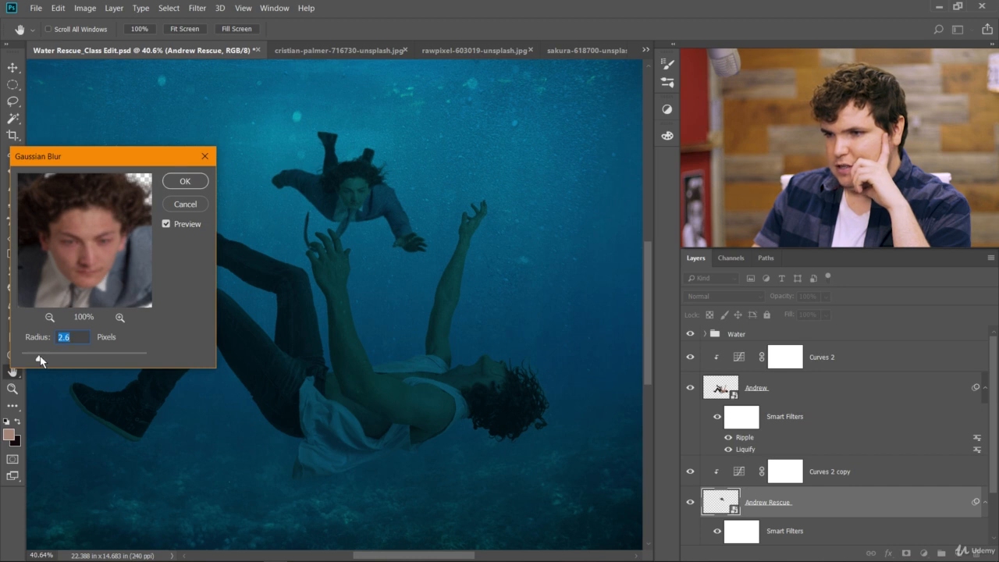
left_click(185, 180)
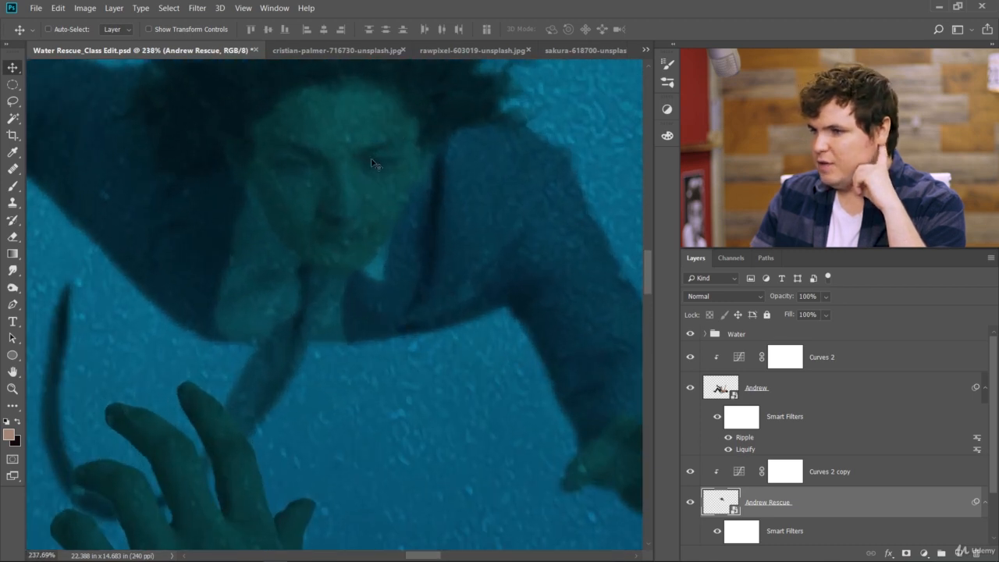
mouse_move(244, 201)
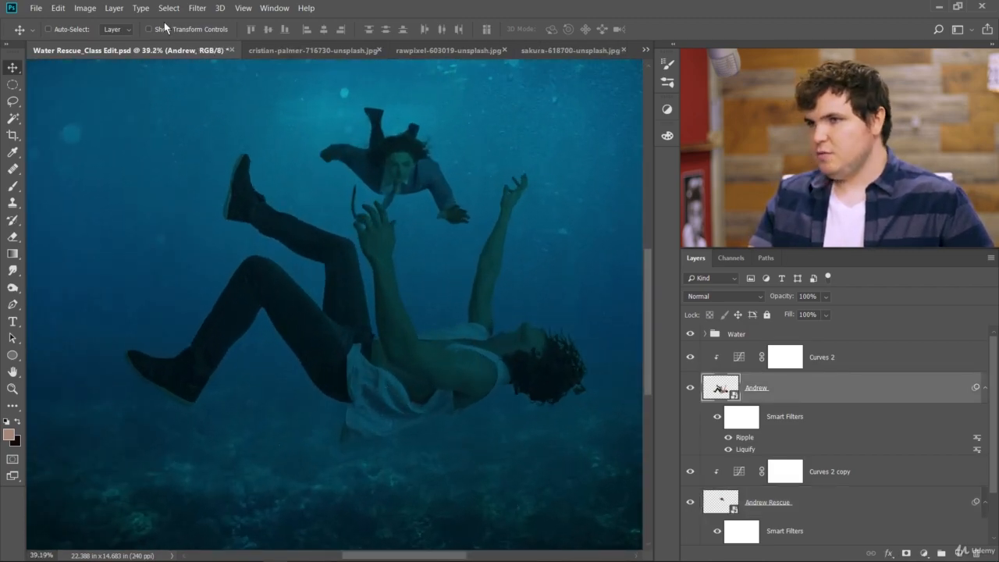
Apply a Gaussian Blur with radius 1.5 to the Andrew falling-figure layer.
left_click(197, 8)
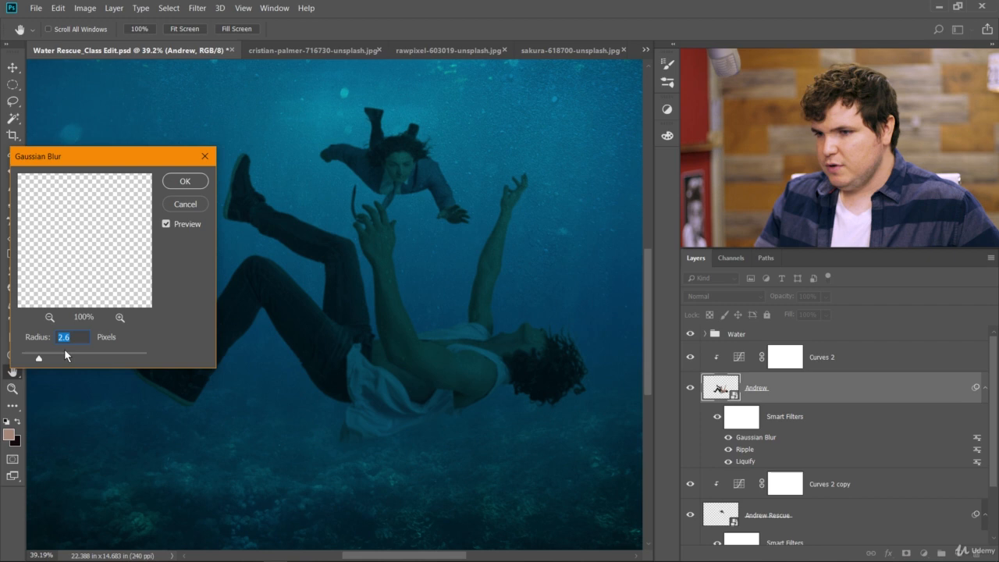
left_click_drag(66, 358, 27, 359)
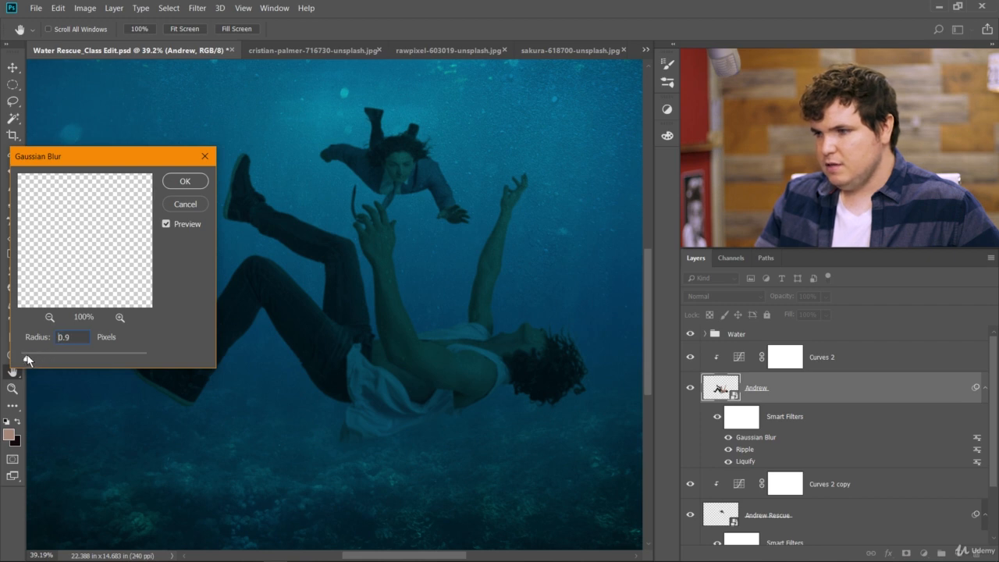
type("1.5")
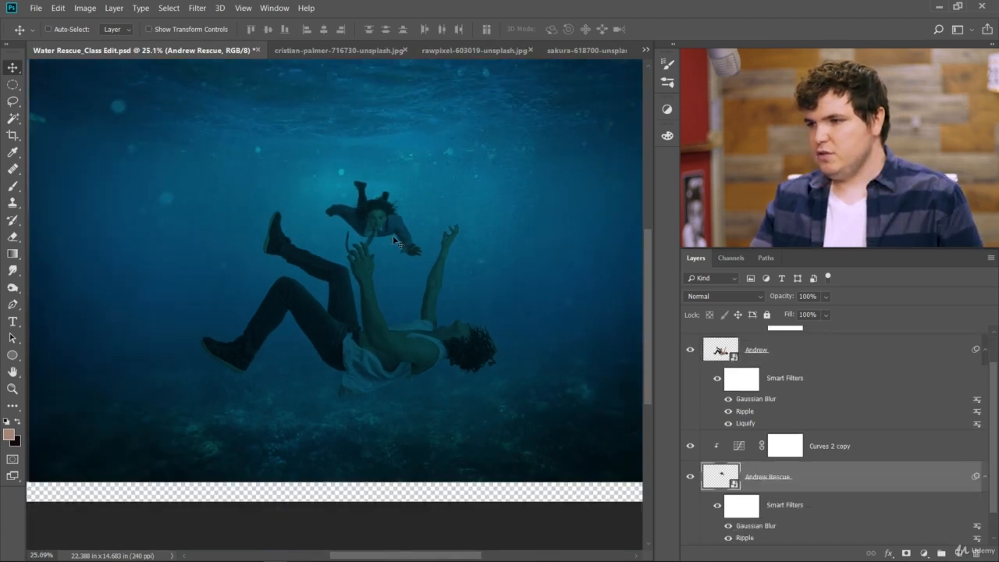
Scale the Andrew Rescue figure down slightly, past the smart filter warning.
key("ctrl+t")
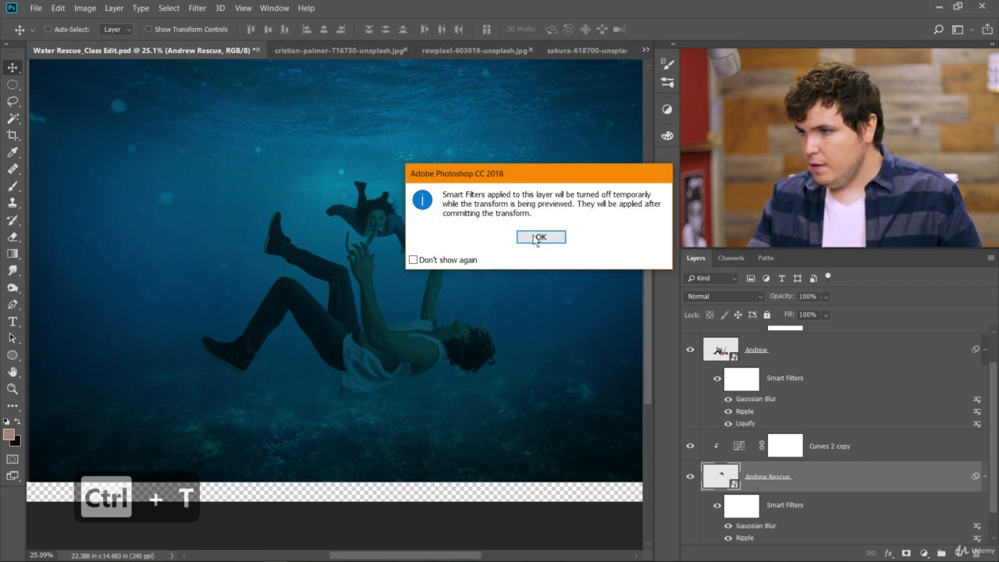
left_click(540, 237)
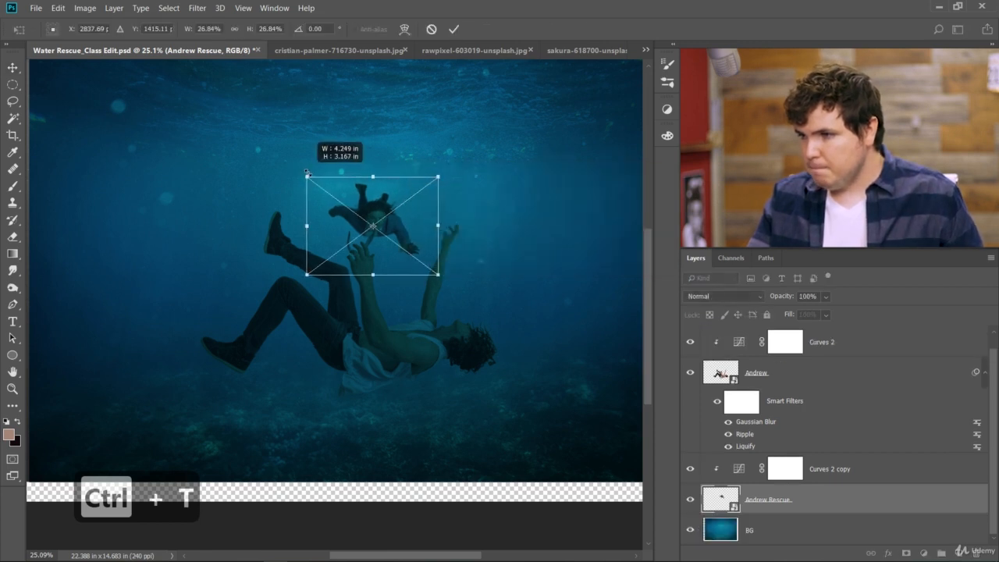
left_click_drag(306, 174, 310, 169)
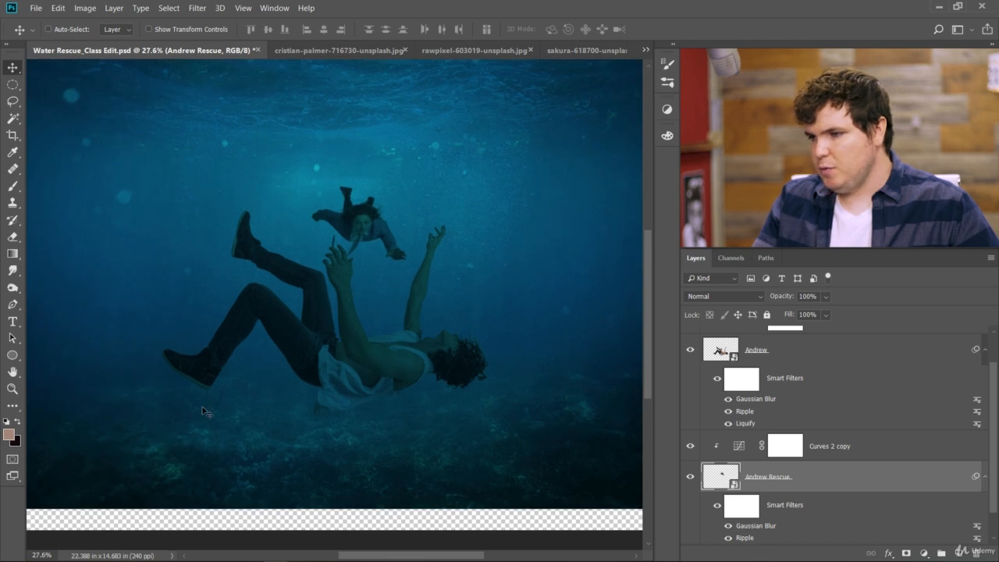
mouse_move(352, 437)
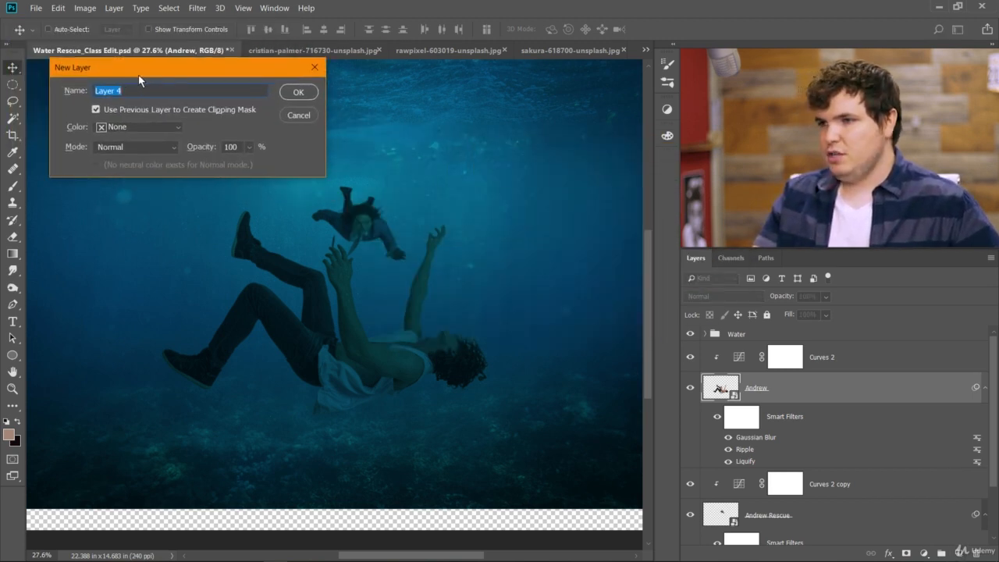
Create a 50% gray Overlay layer and dodge/burn the falling man at 13% exposure.
left_click(135, 147)
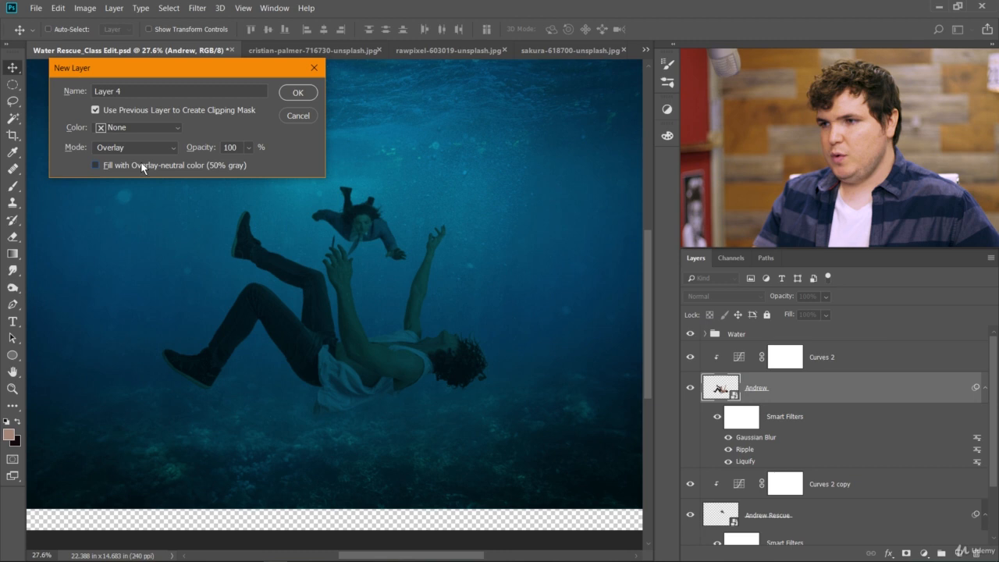
left_click(96, 164)
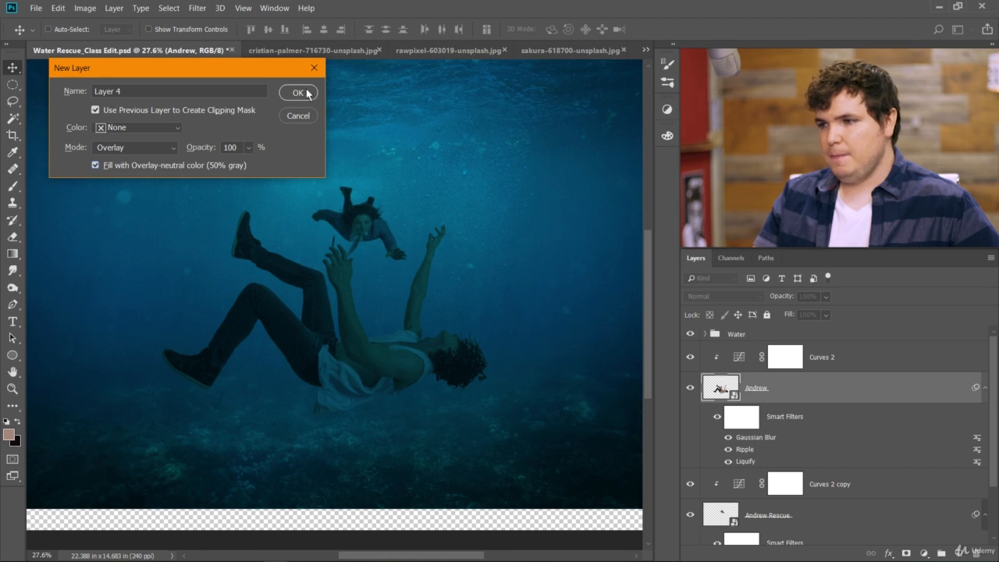
left_click(298, 92)
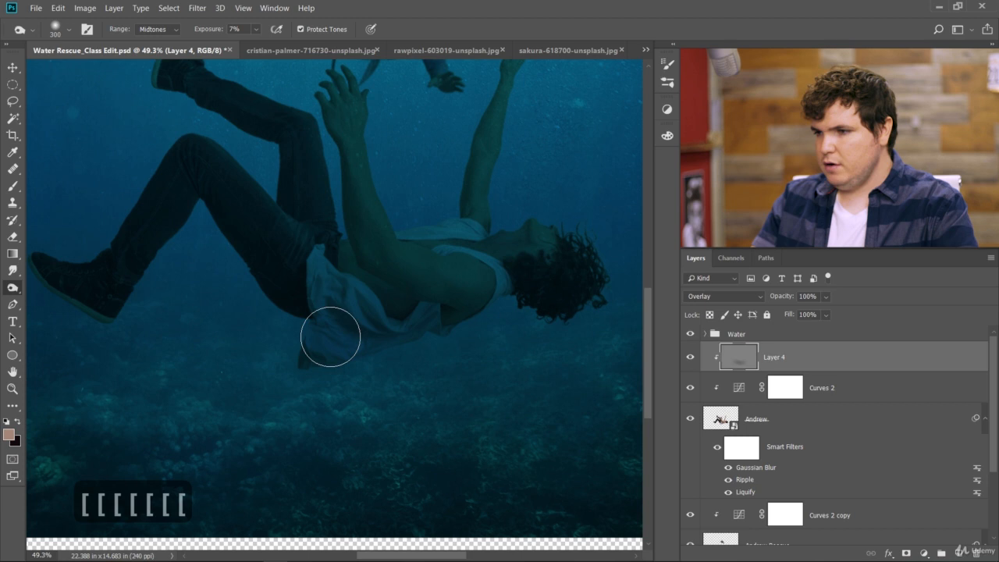
mouse_move(488, 311)
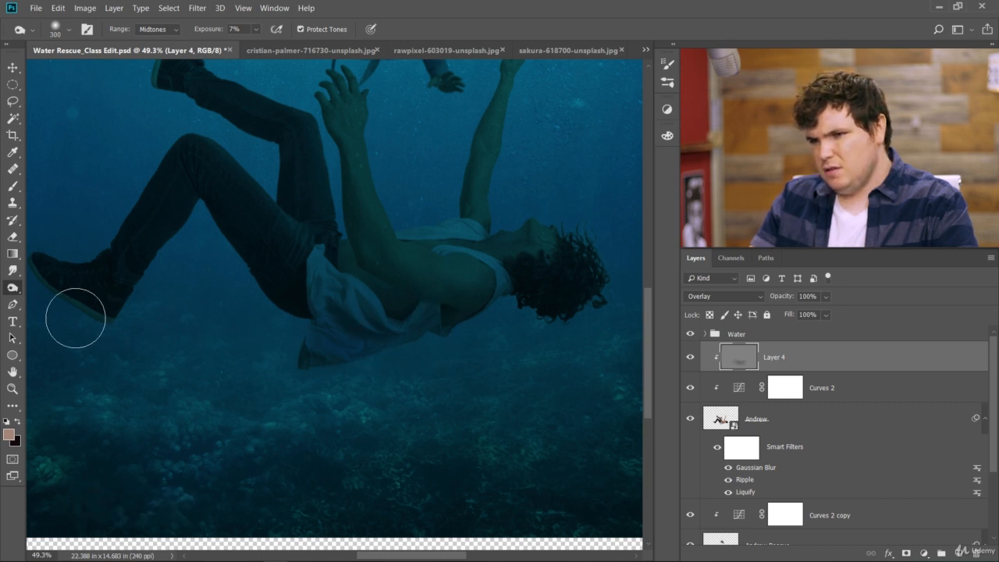
left_click(236, 29)
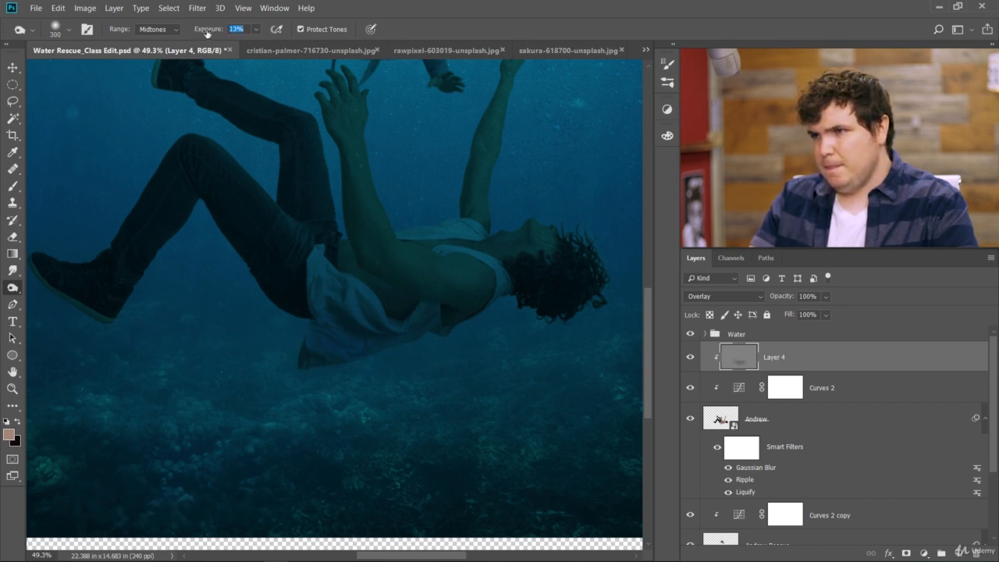
mouse_move(423, 344)
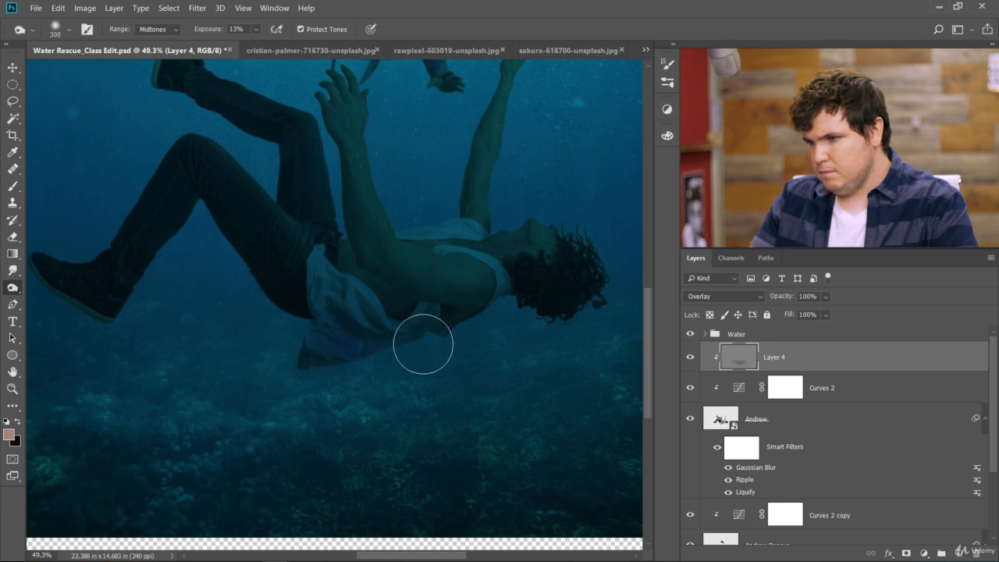
mouse_move(317, 316)
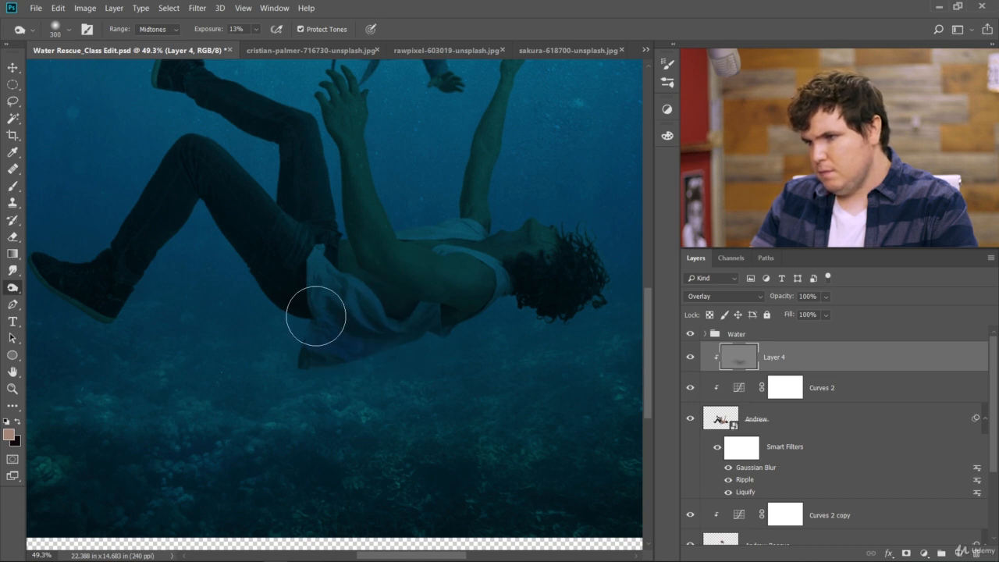
mouse_move(468, 317)
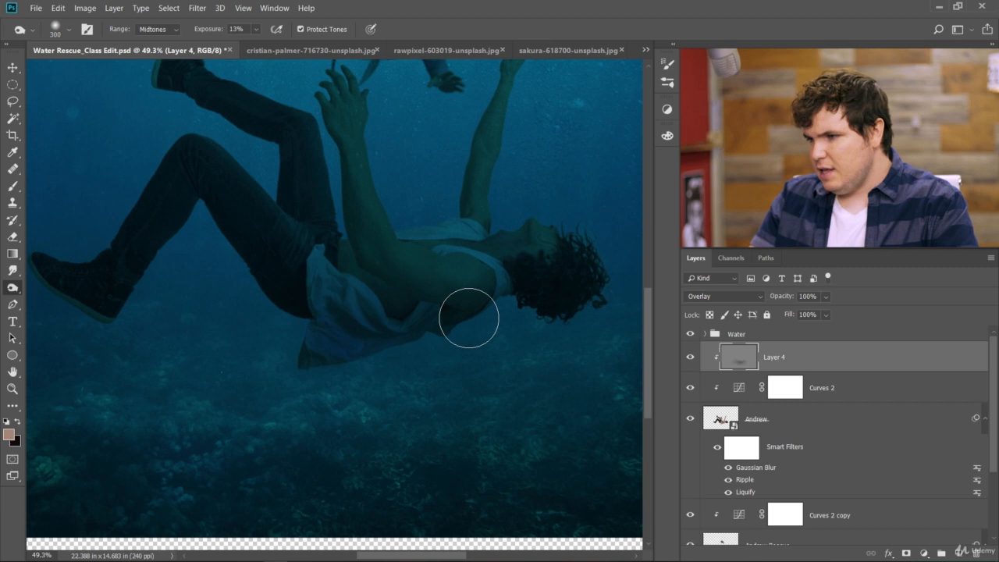
mouse_move(352, 372)
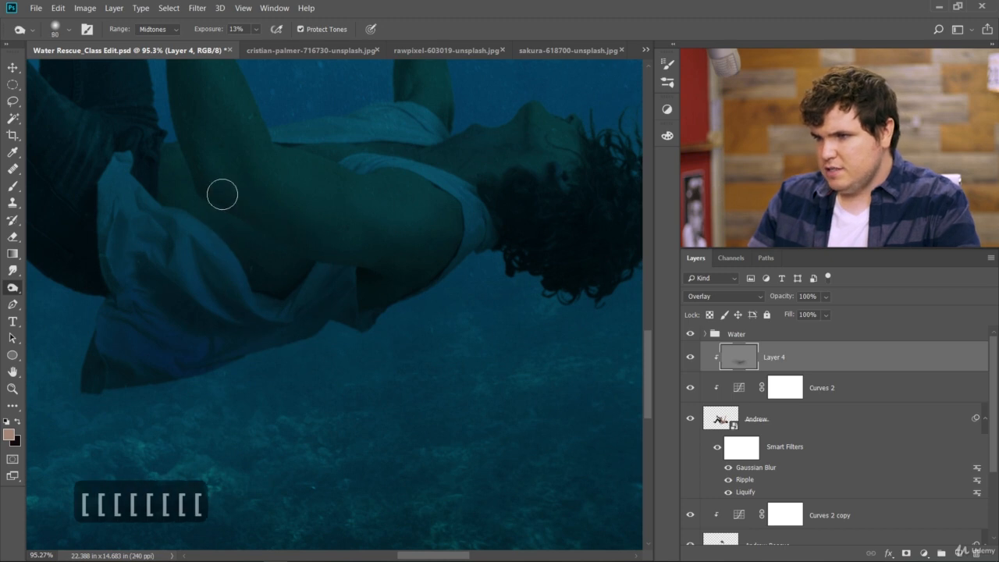
mouse_move(324, 247)
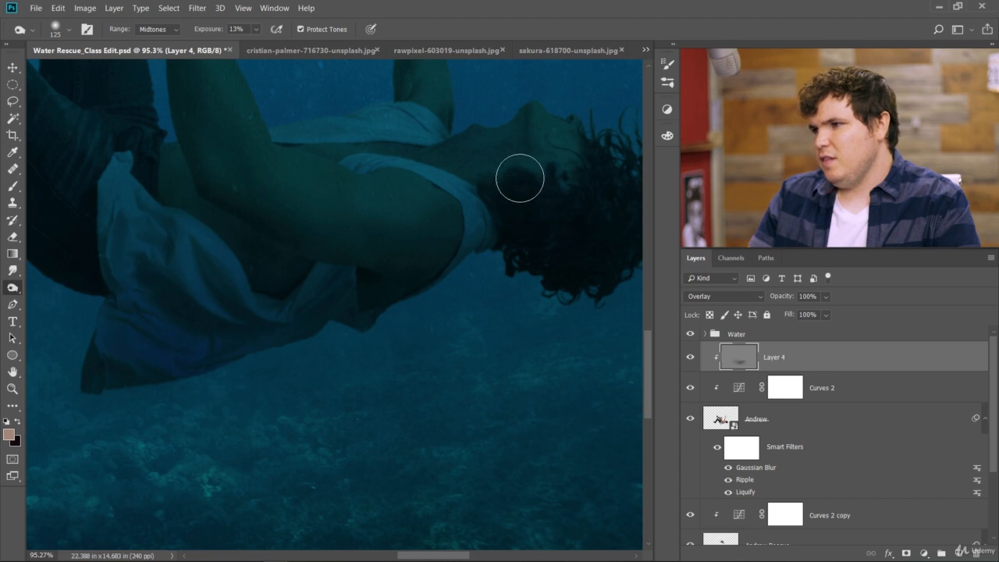
mouse_move(605, 188)
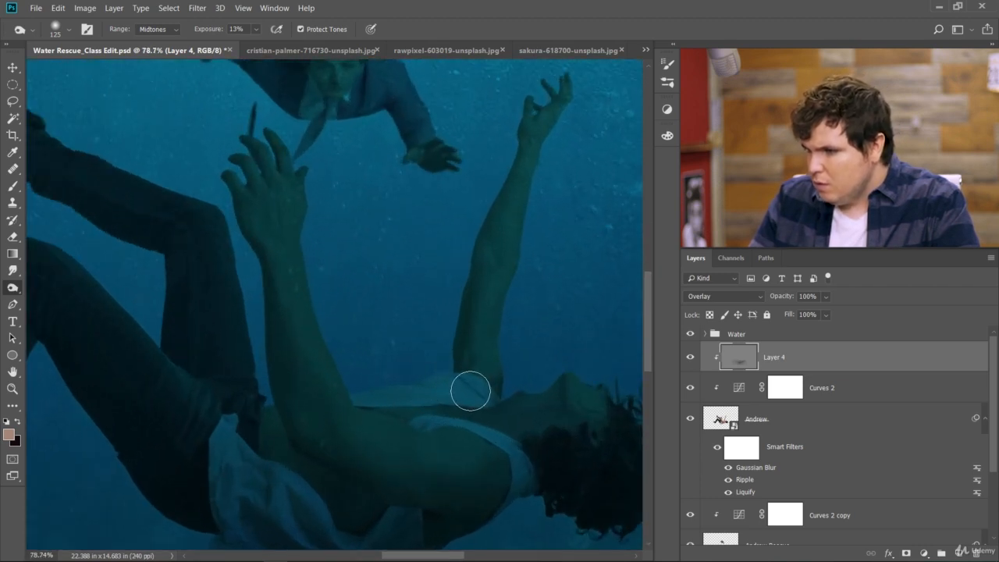
mouse_move(173, 333)
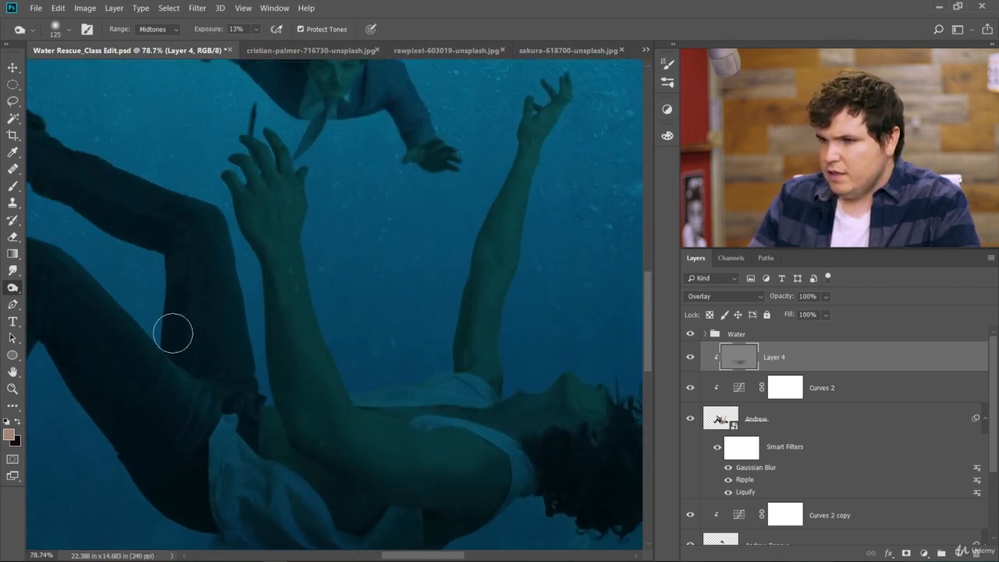
mouse_move(235, 286)
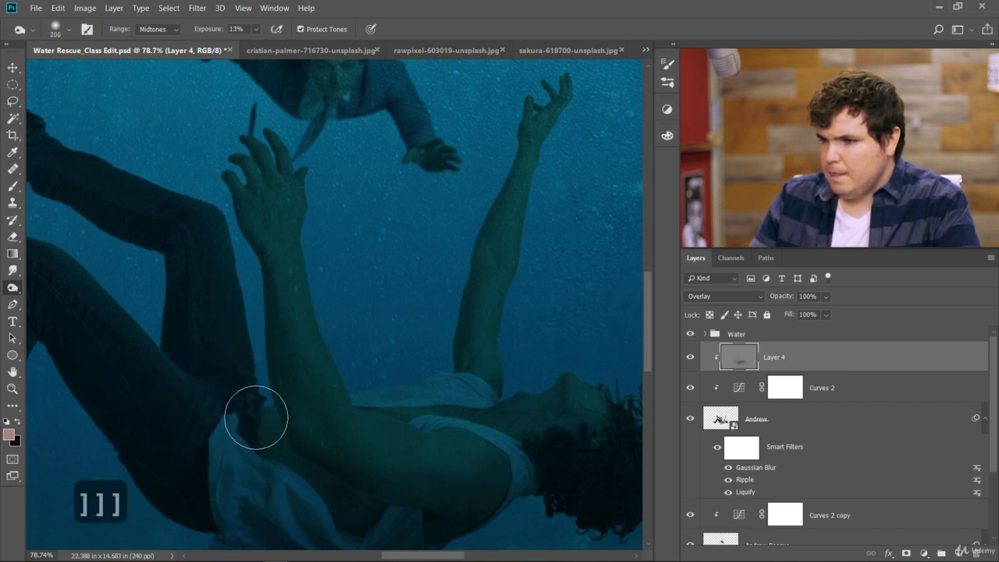
mouse_move(391, 437)
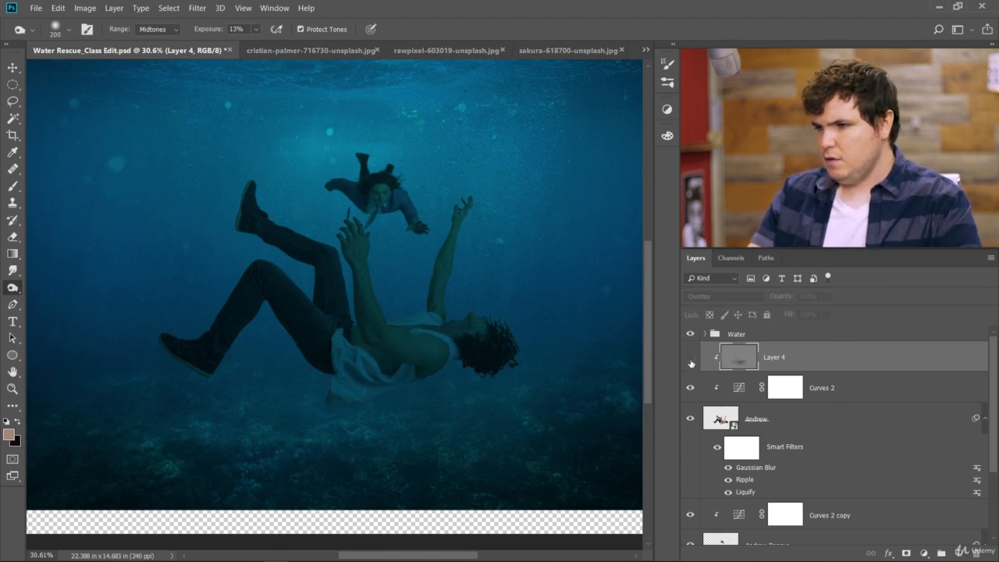
left_click(690, 358)
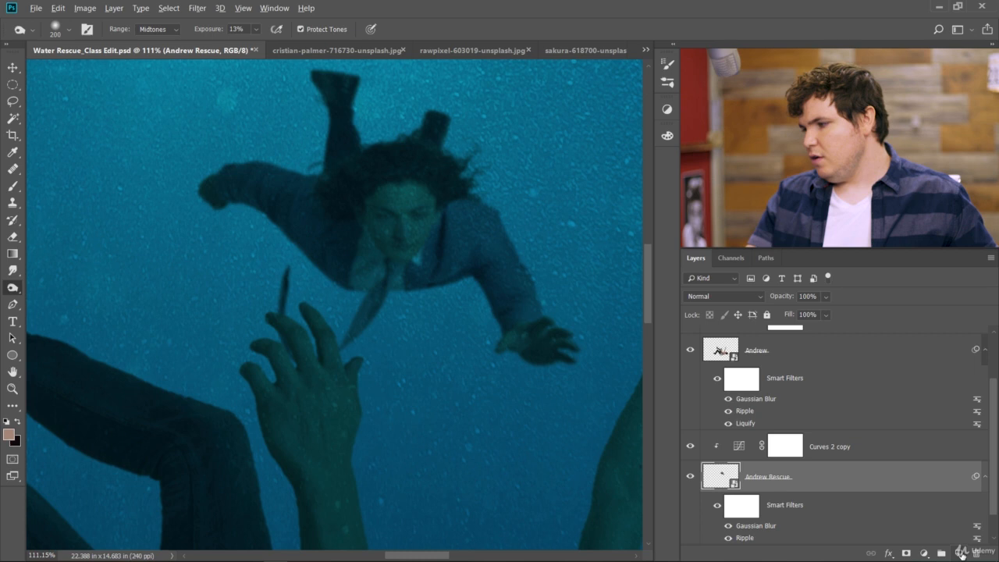
Create clipped Layer 5 in Overlay mode, filled with 50% gray.
left_click(134, 148)
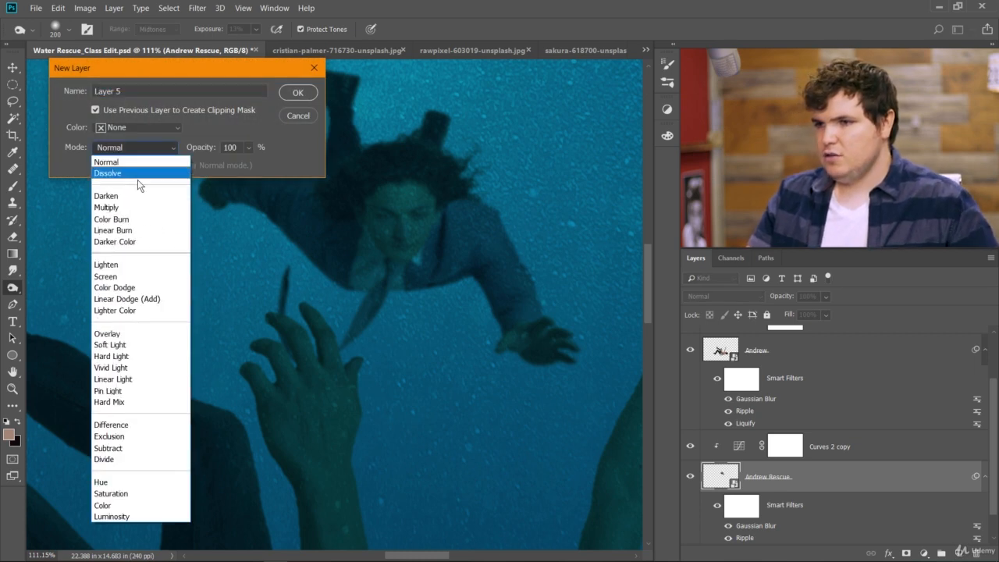
left_click(107, 333)
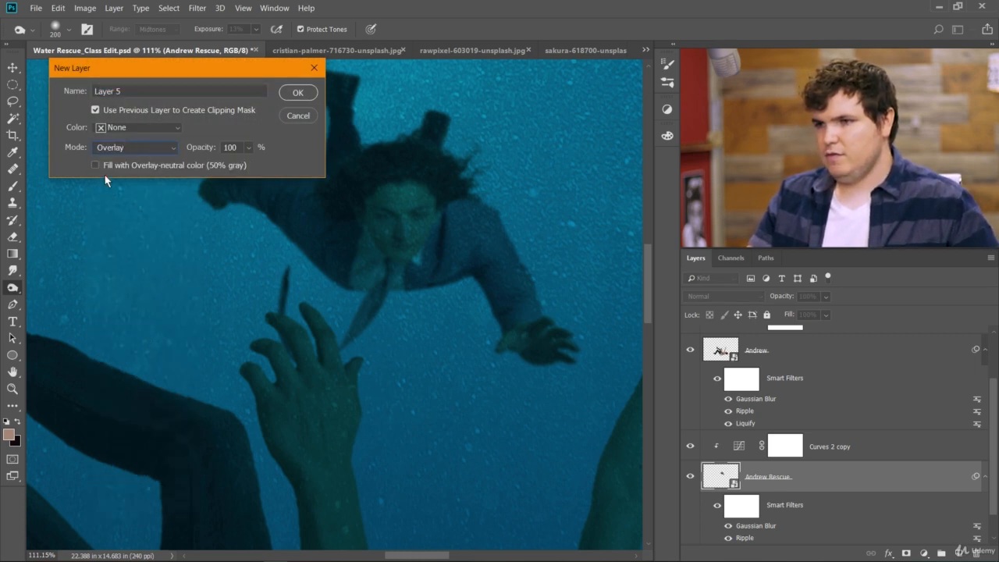
left_click(95, 165)
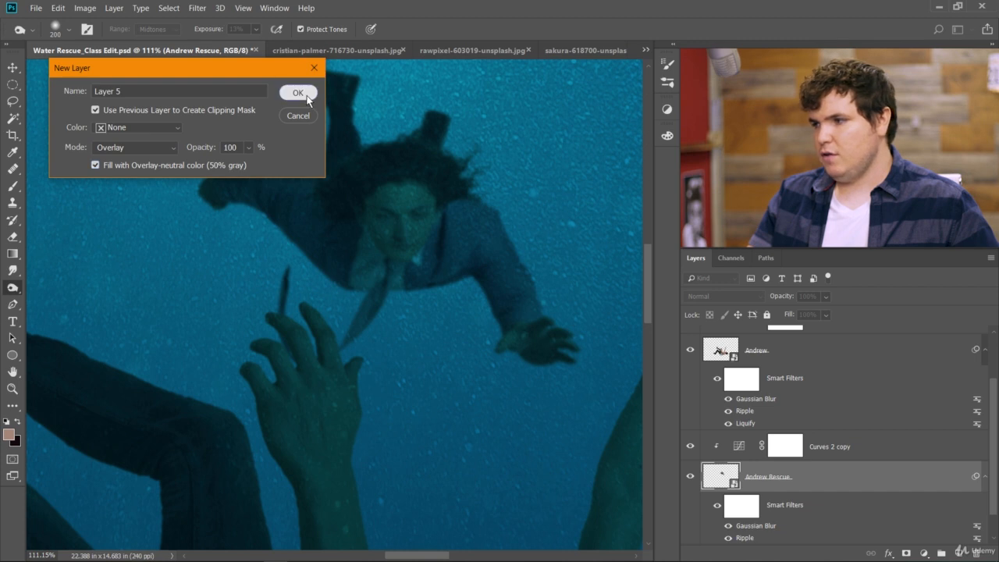
left_click(298, 92)
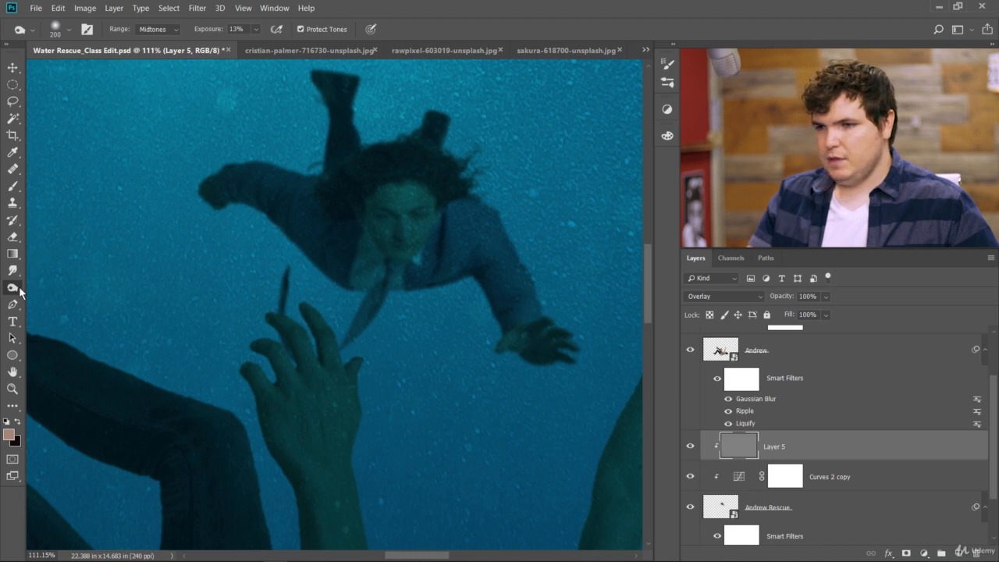
mouse_move(280, 250)
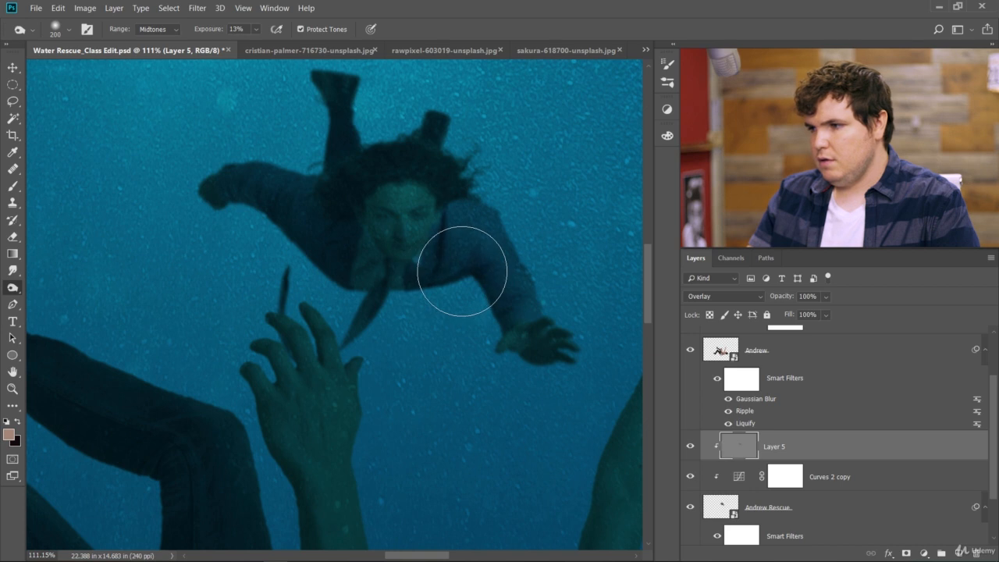
mouse_move(240, 271)
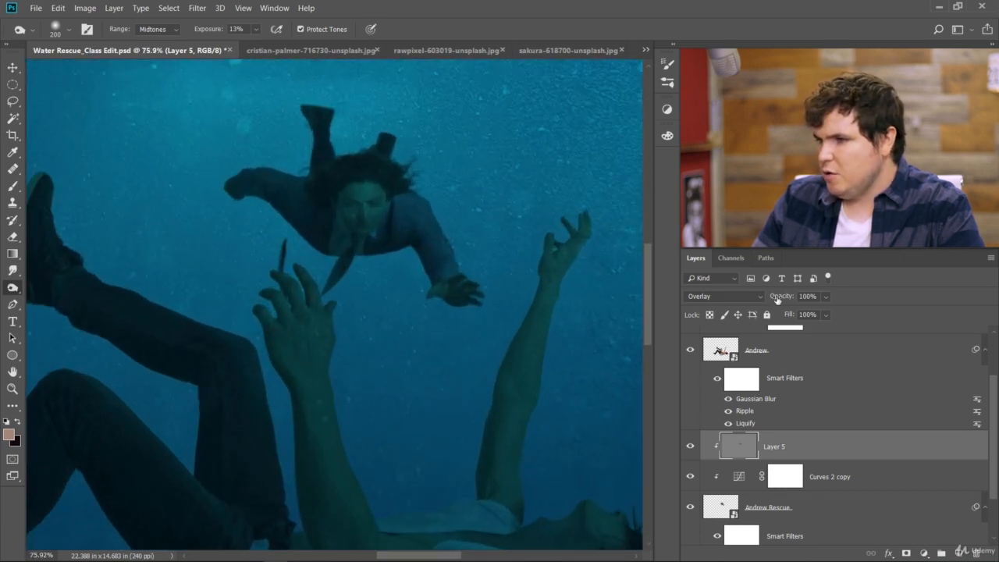
Zoom out to view the dodged rescuer alongside the falling man.
left_click_drag(808, 296, 781, 295)
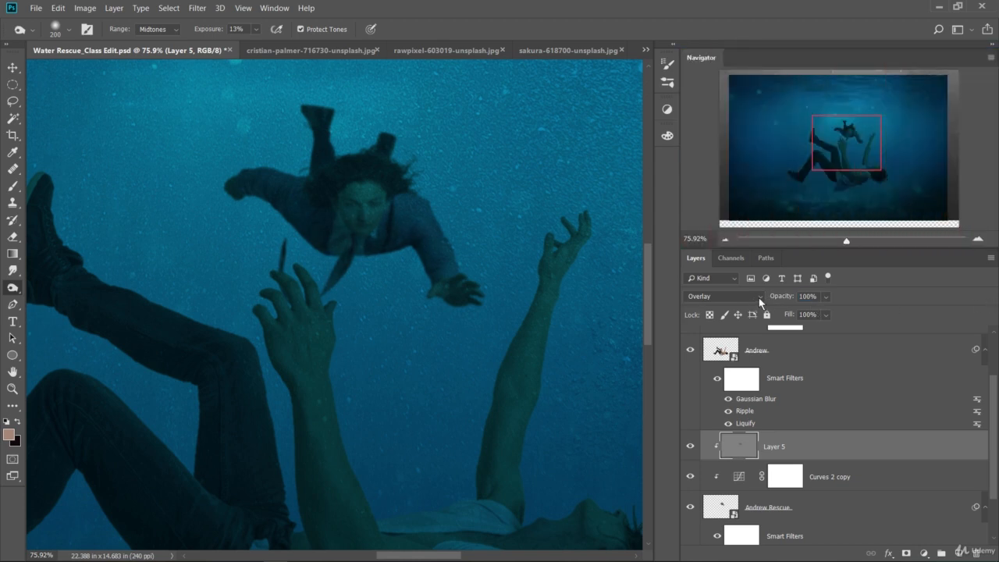
left_click(722, 296)
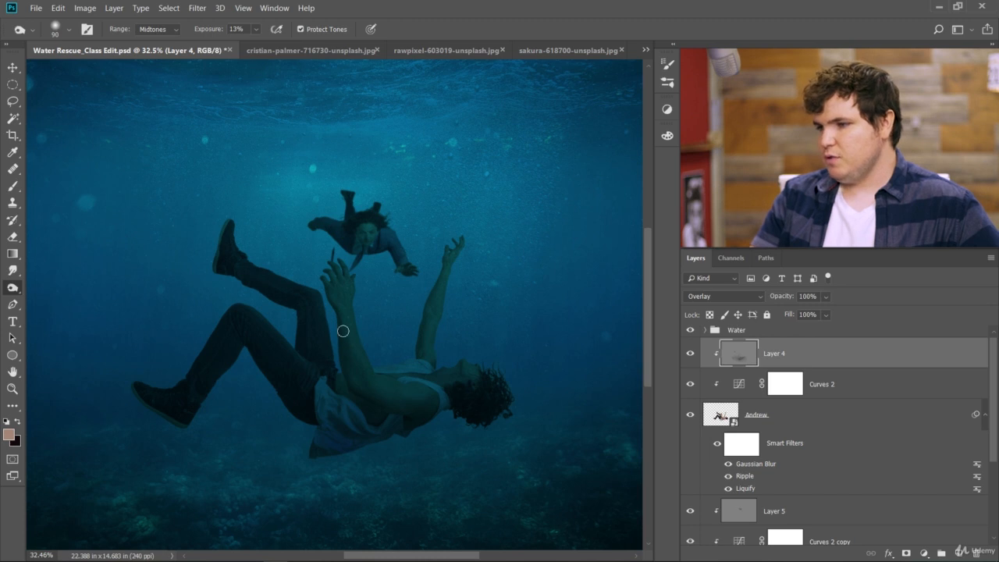
Dodge the falling man's legs and torso at Midtones, 41% exposure, undoing bad strokes.
left_click(14, 288)
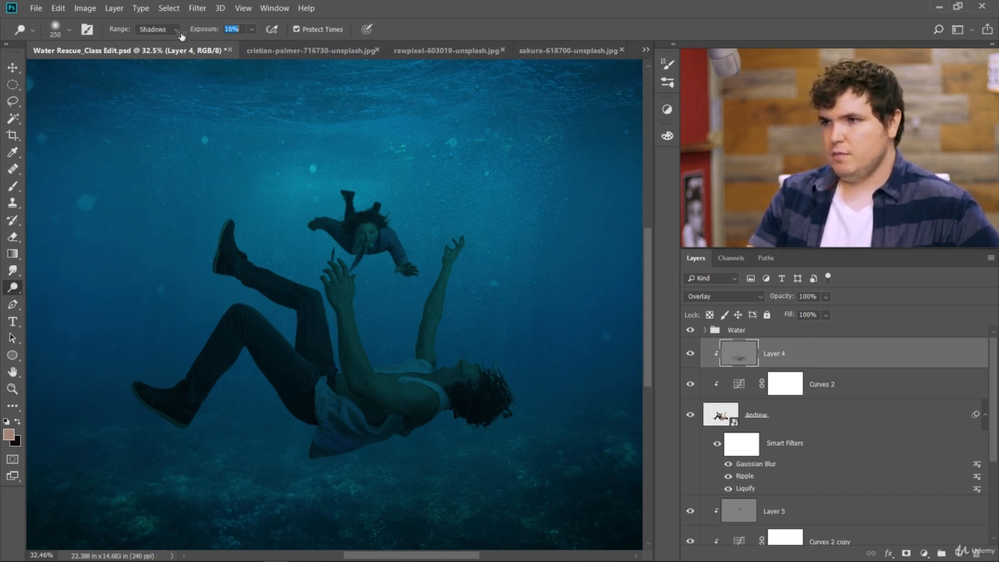
left_click(156, 29)
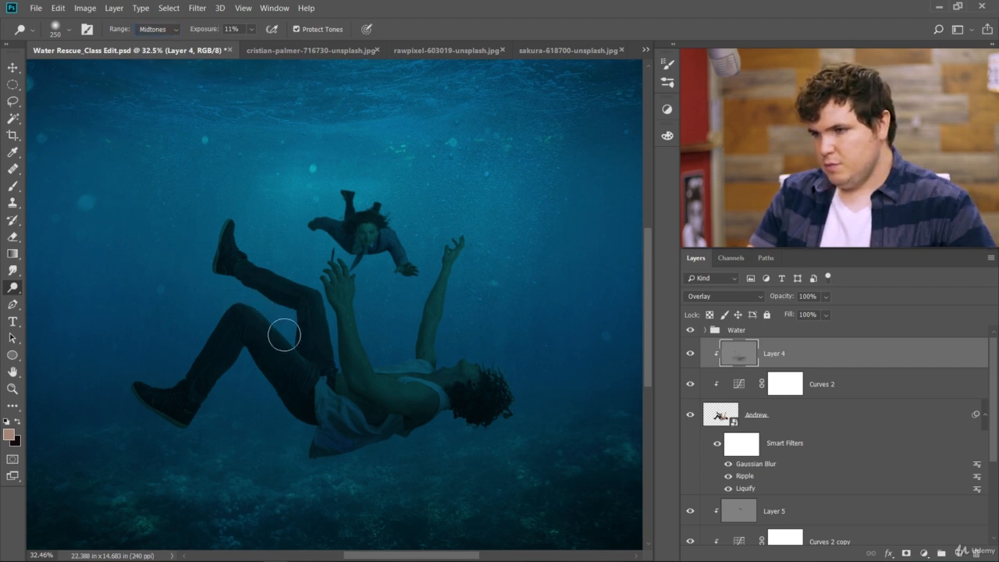
mouse_move(252, 243)
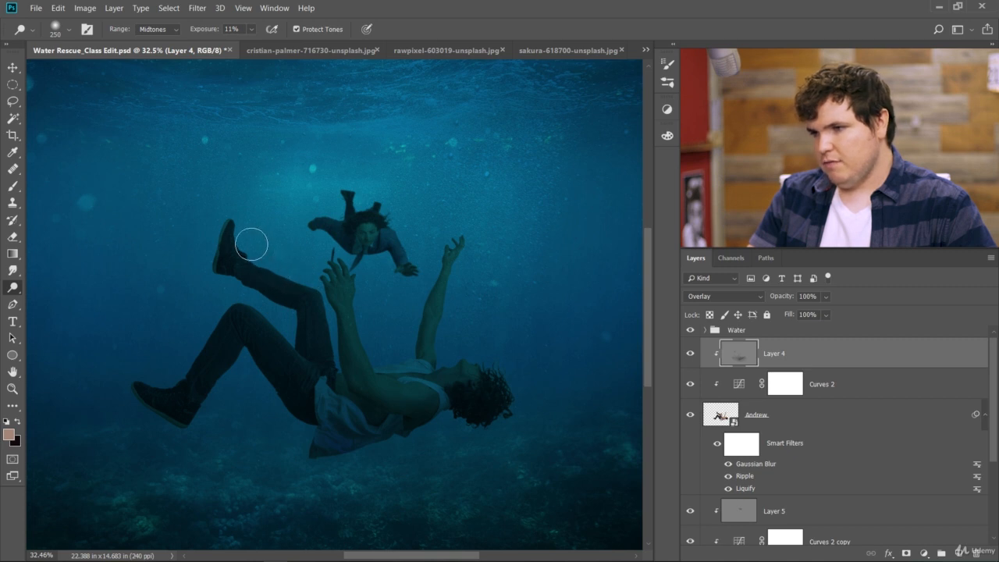
mouse_move(383, 362)
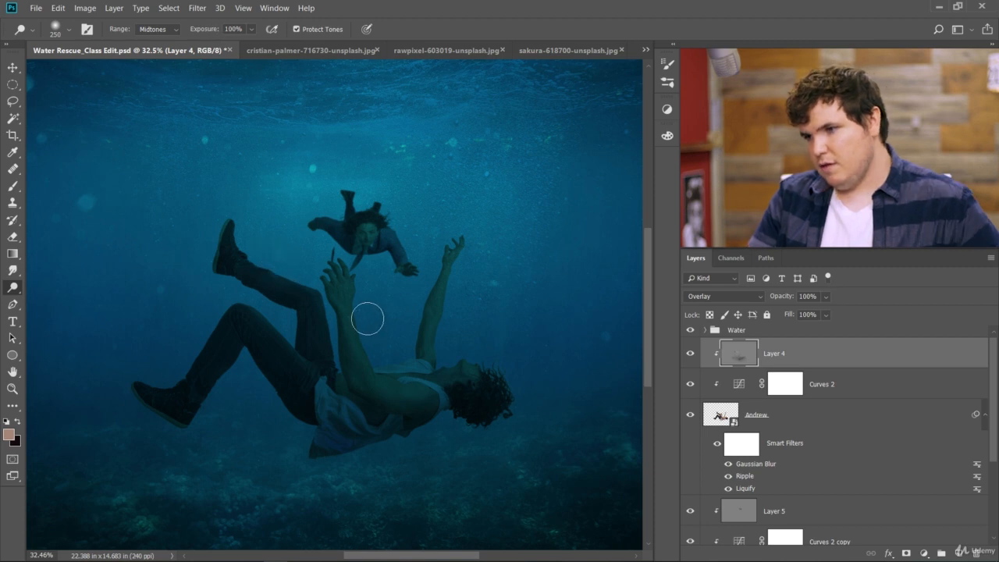
key("ctrl+z")
type("41")
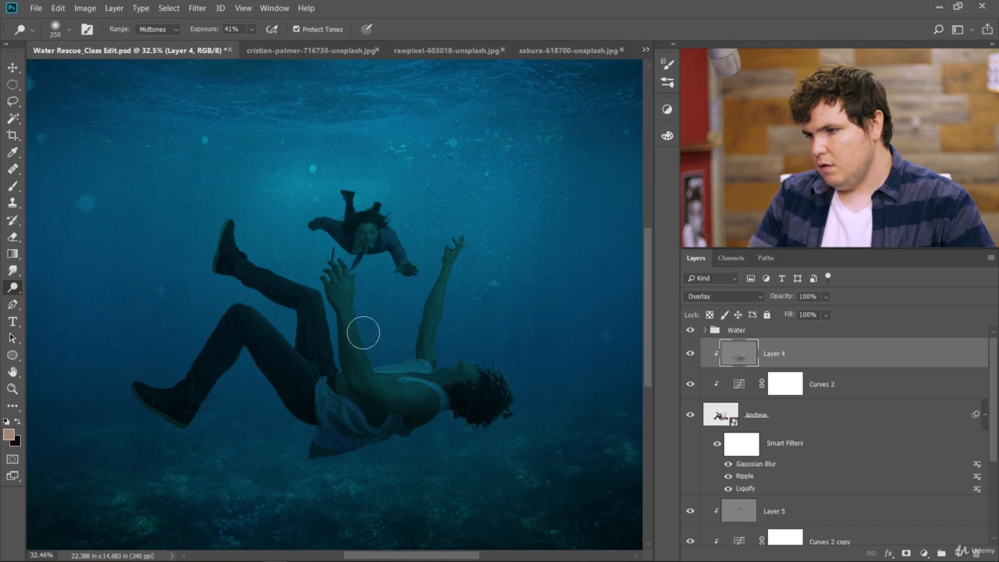
mouse_move(323, 332)
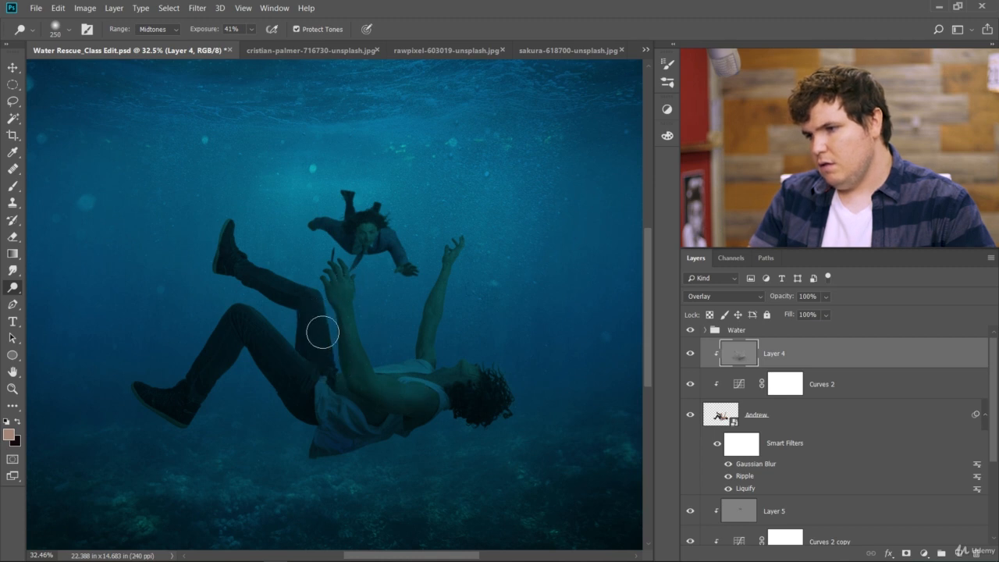
mouse_move(244, 312)
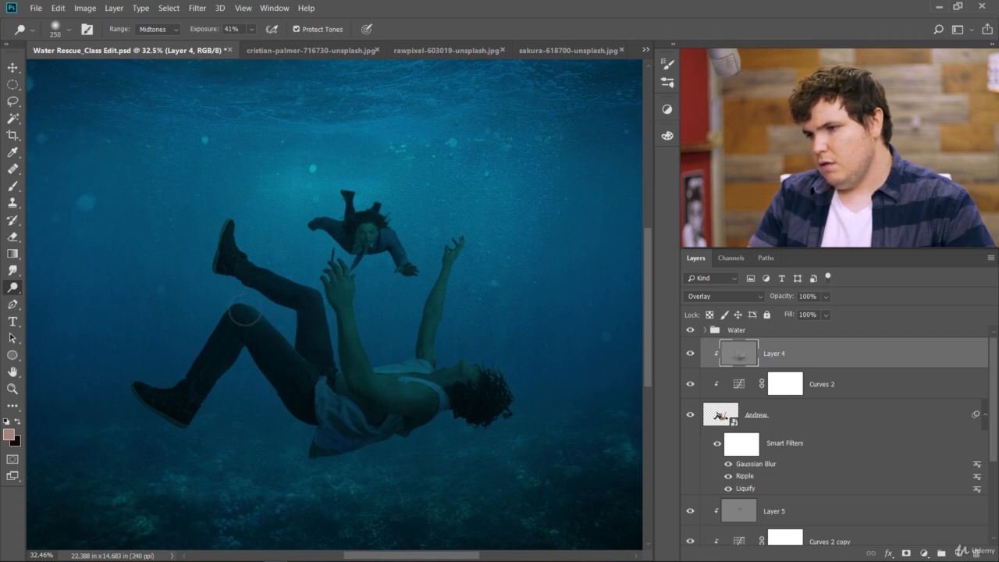
mouse_move(283, 269)
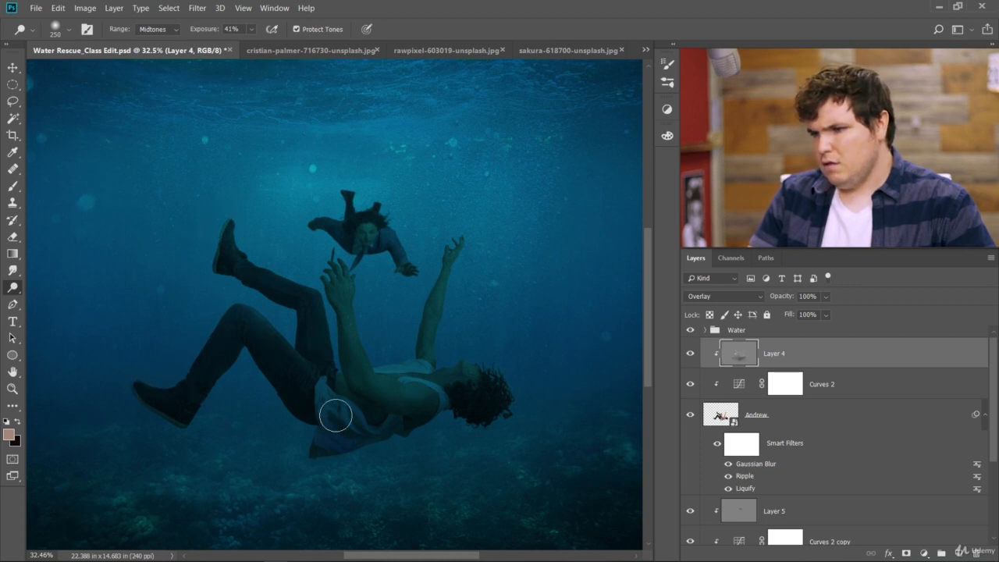
key("ctrl+alt+z")
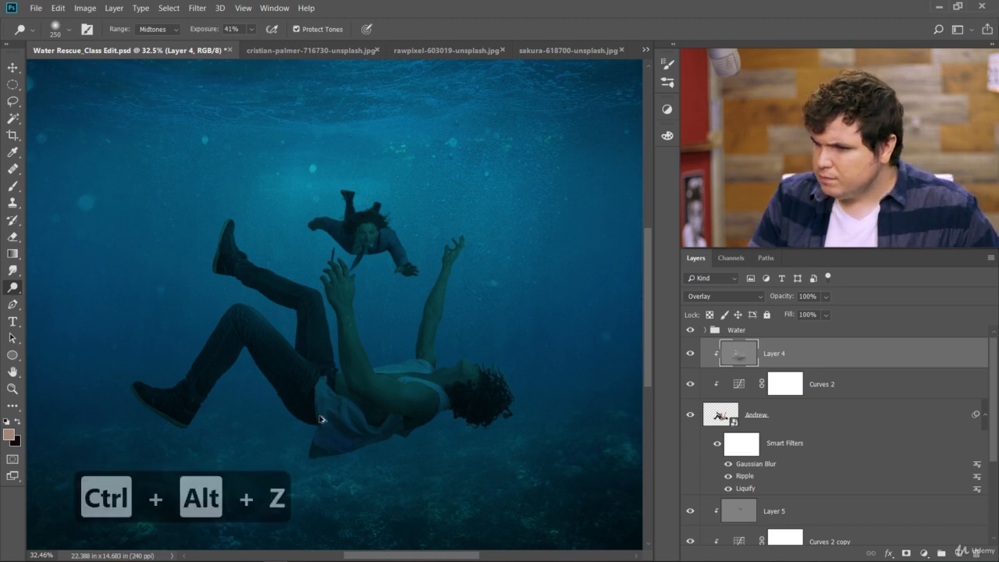
key("ctrl+alt+z")
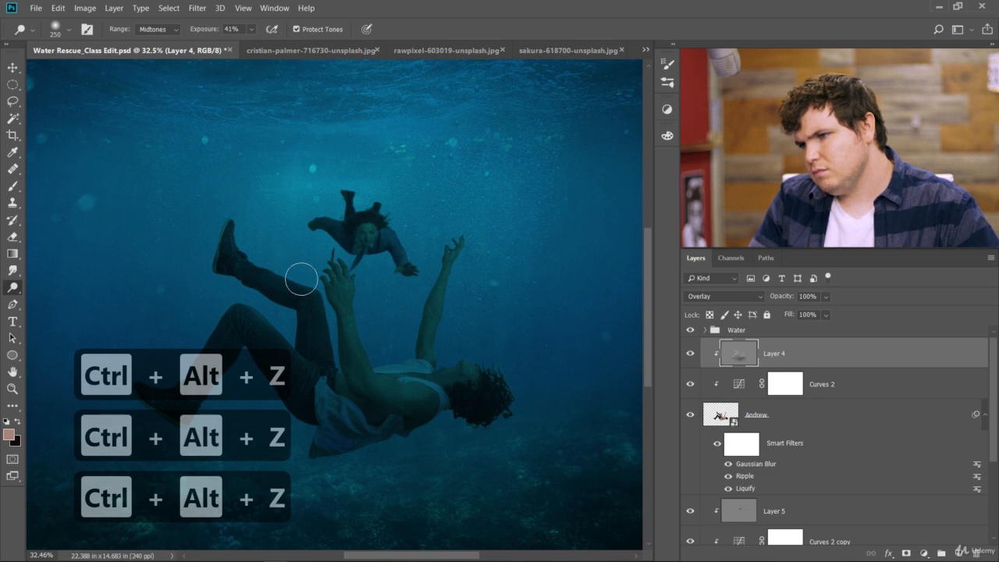
mouse_move(410, 369)
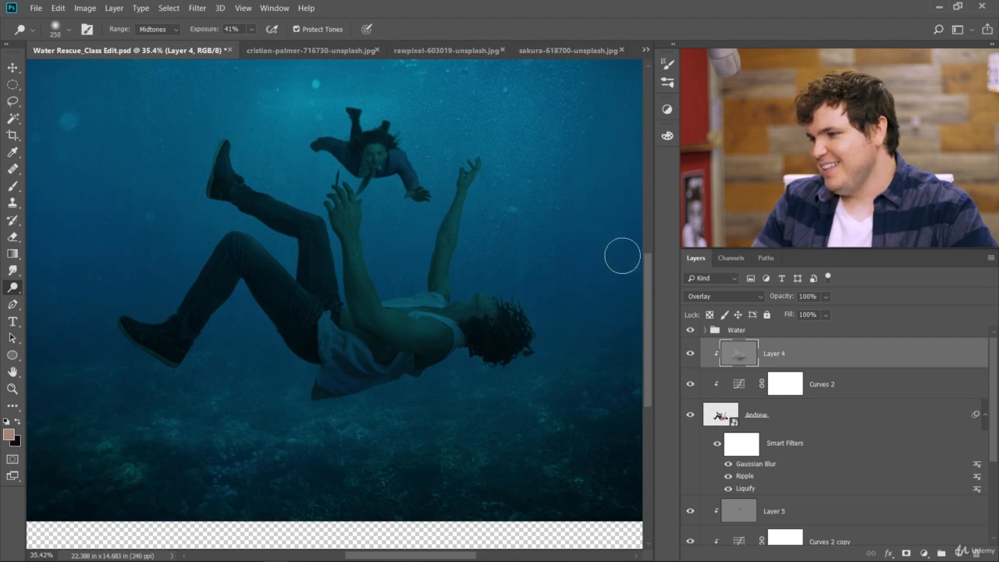
mouse_move(482, 163)
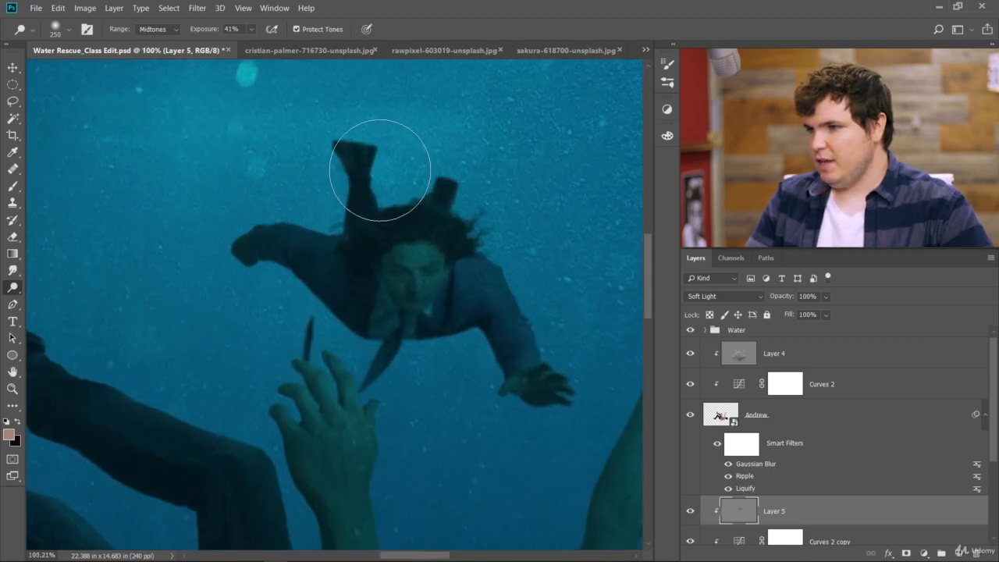
mouse_move(518, 235)
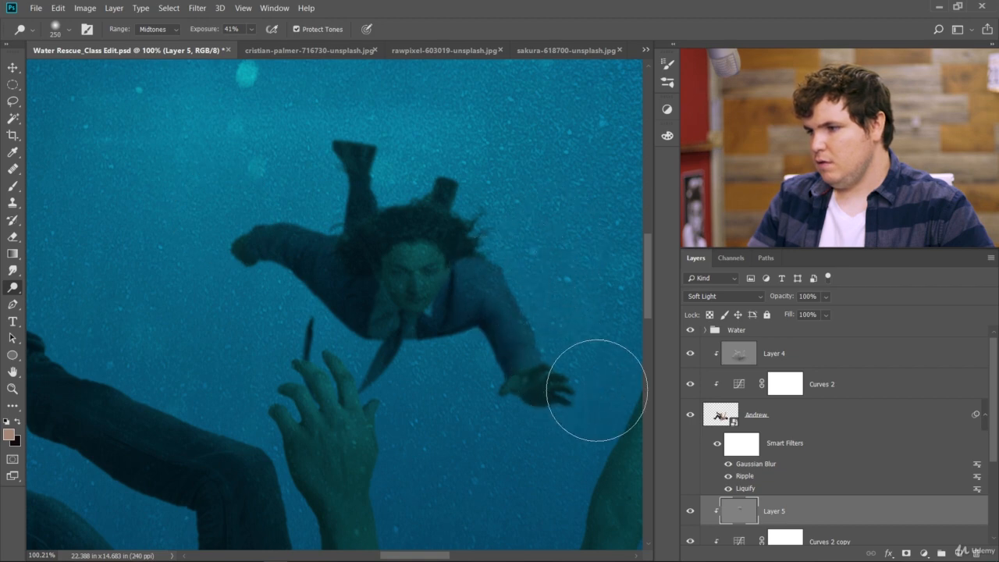
mouse_move(401, 281)
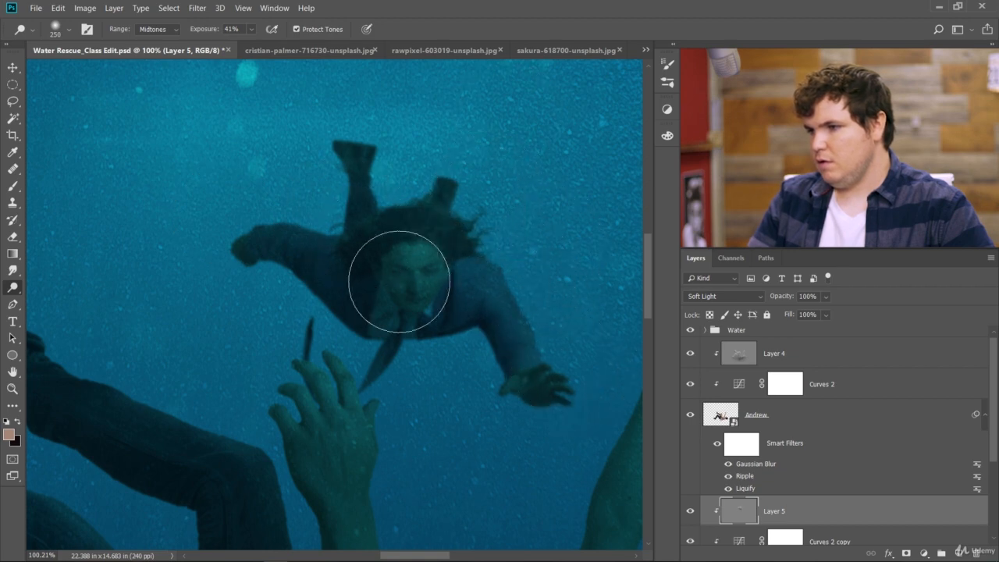
Undo two recent dodge strokes on the rescuer's face.
key("ctrl+z")
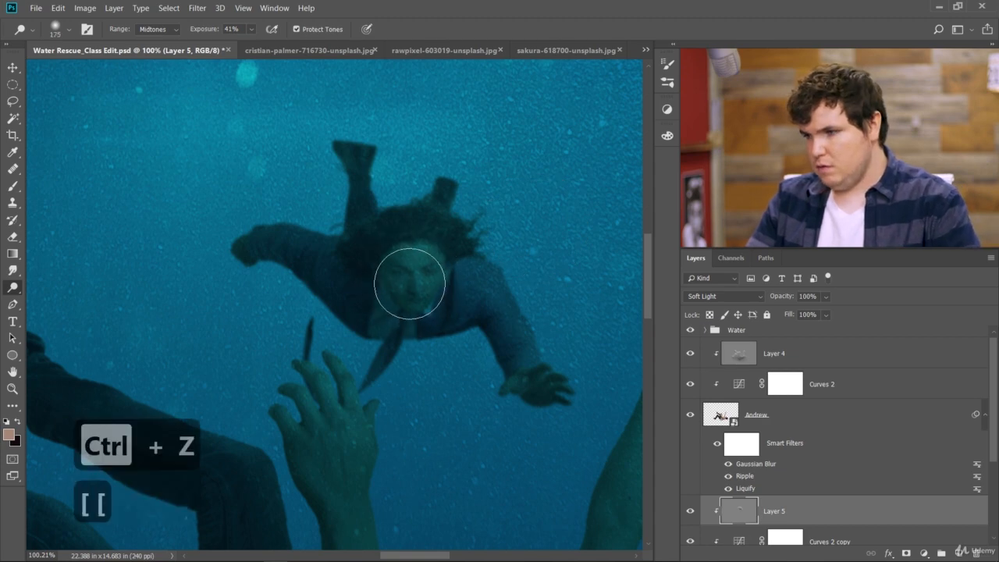
key("ctrl+z")
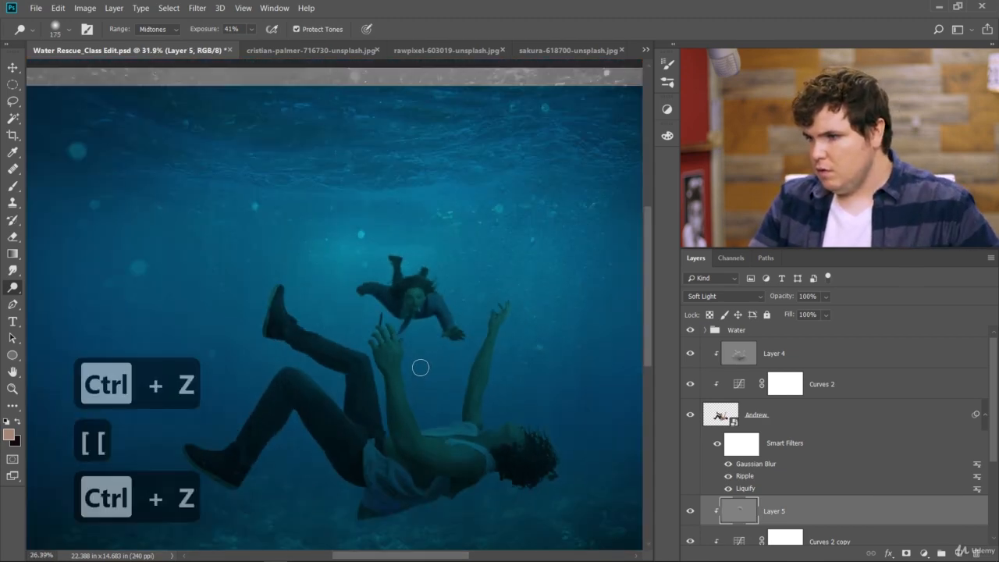